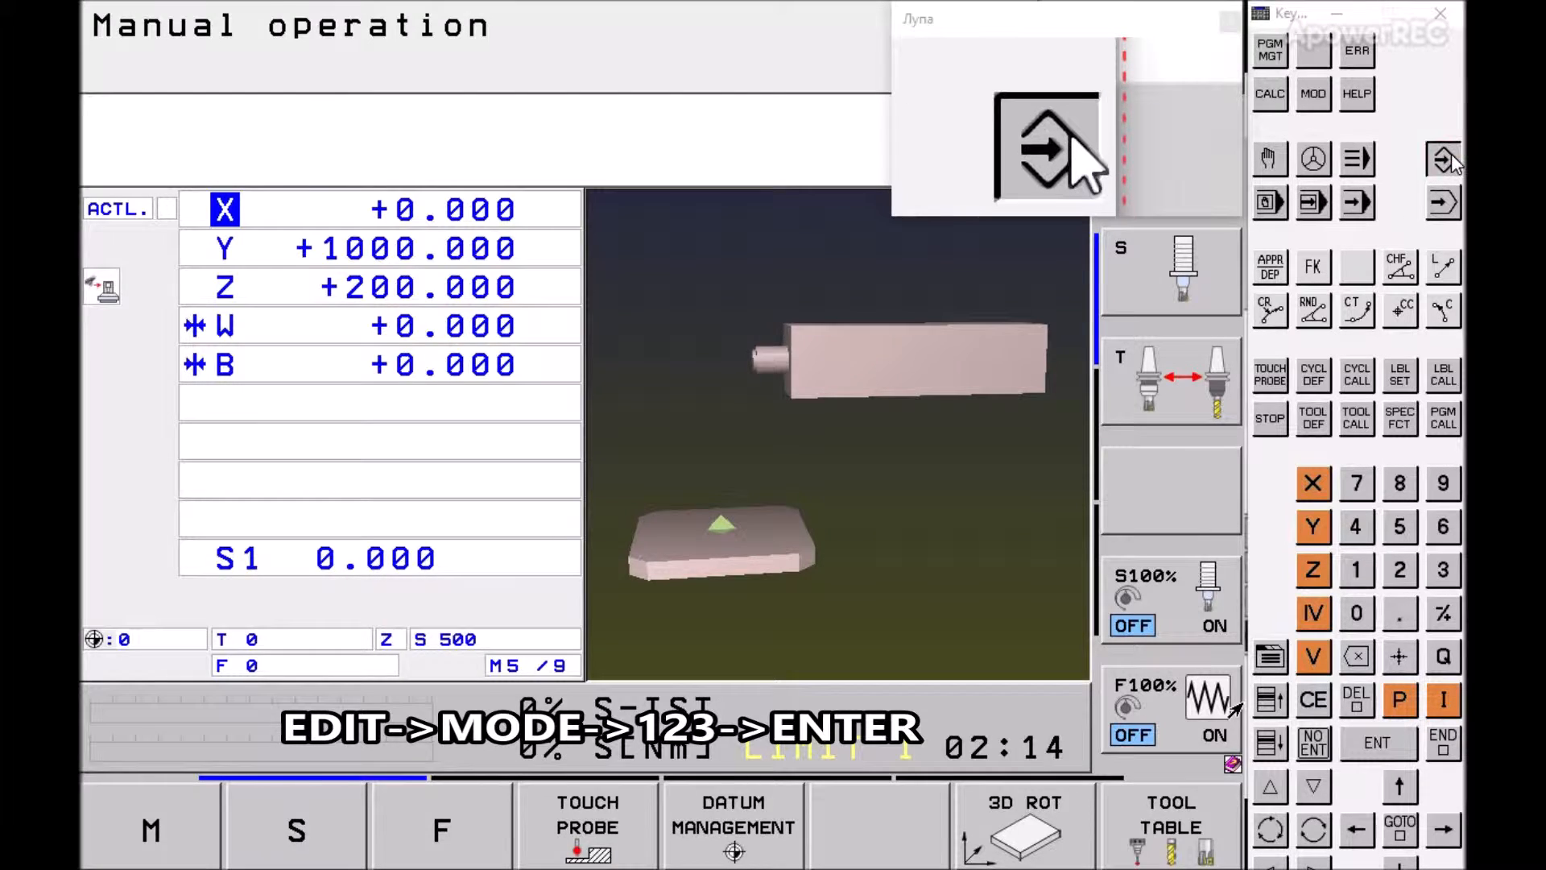
left_click(1312, 94)
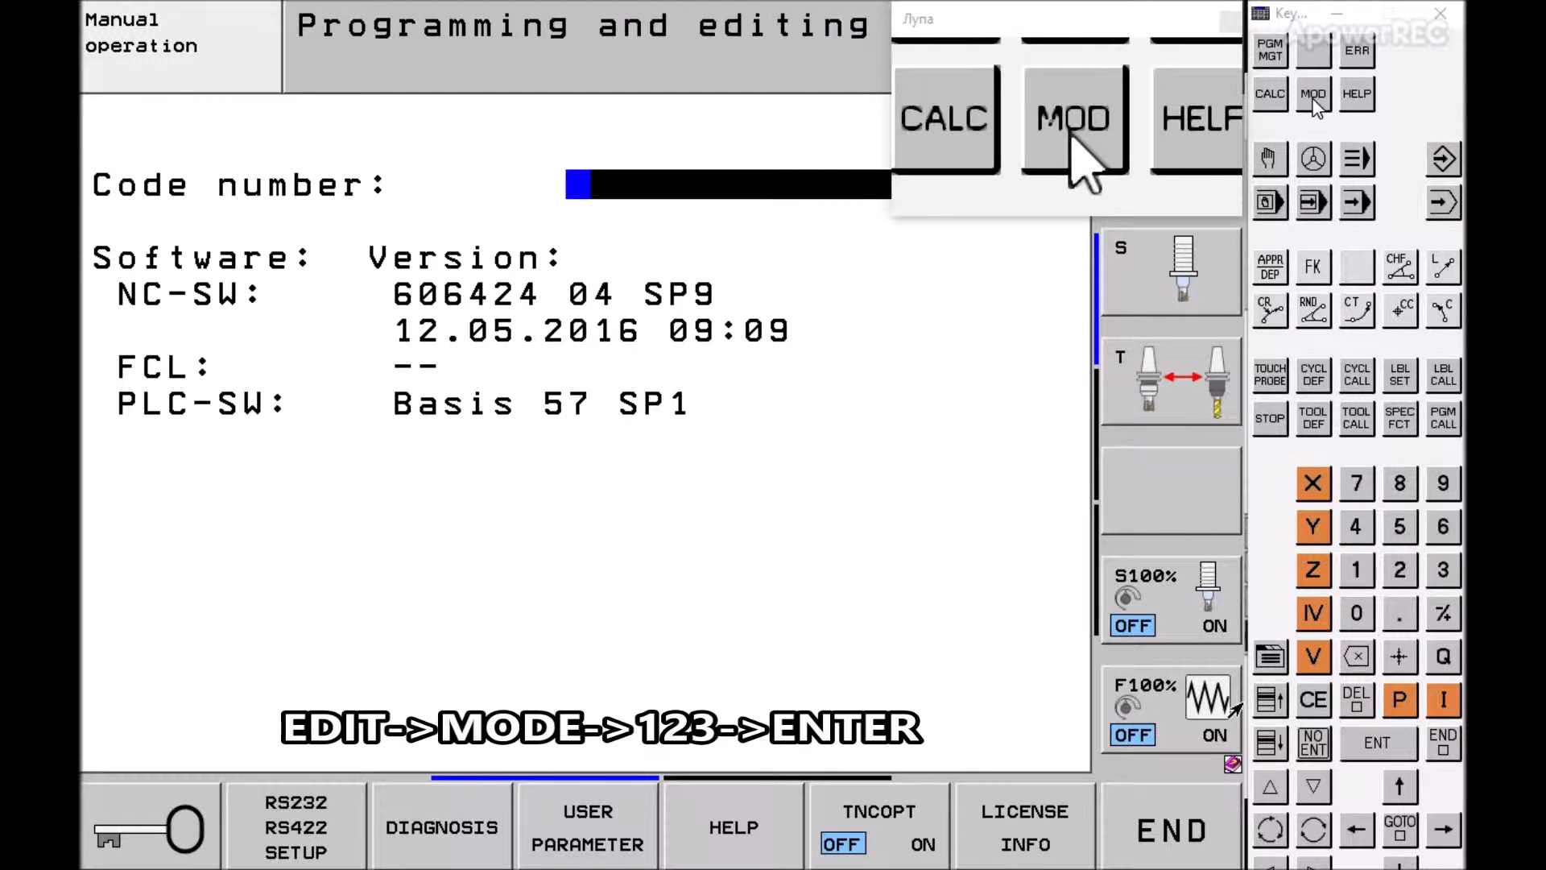
left_click(1073, 117)
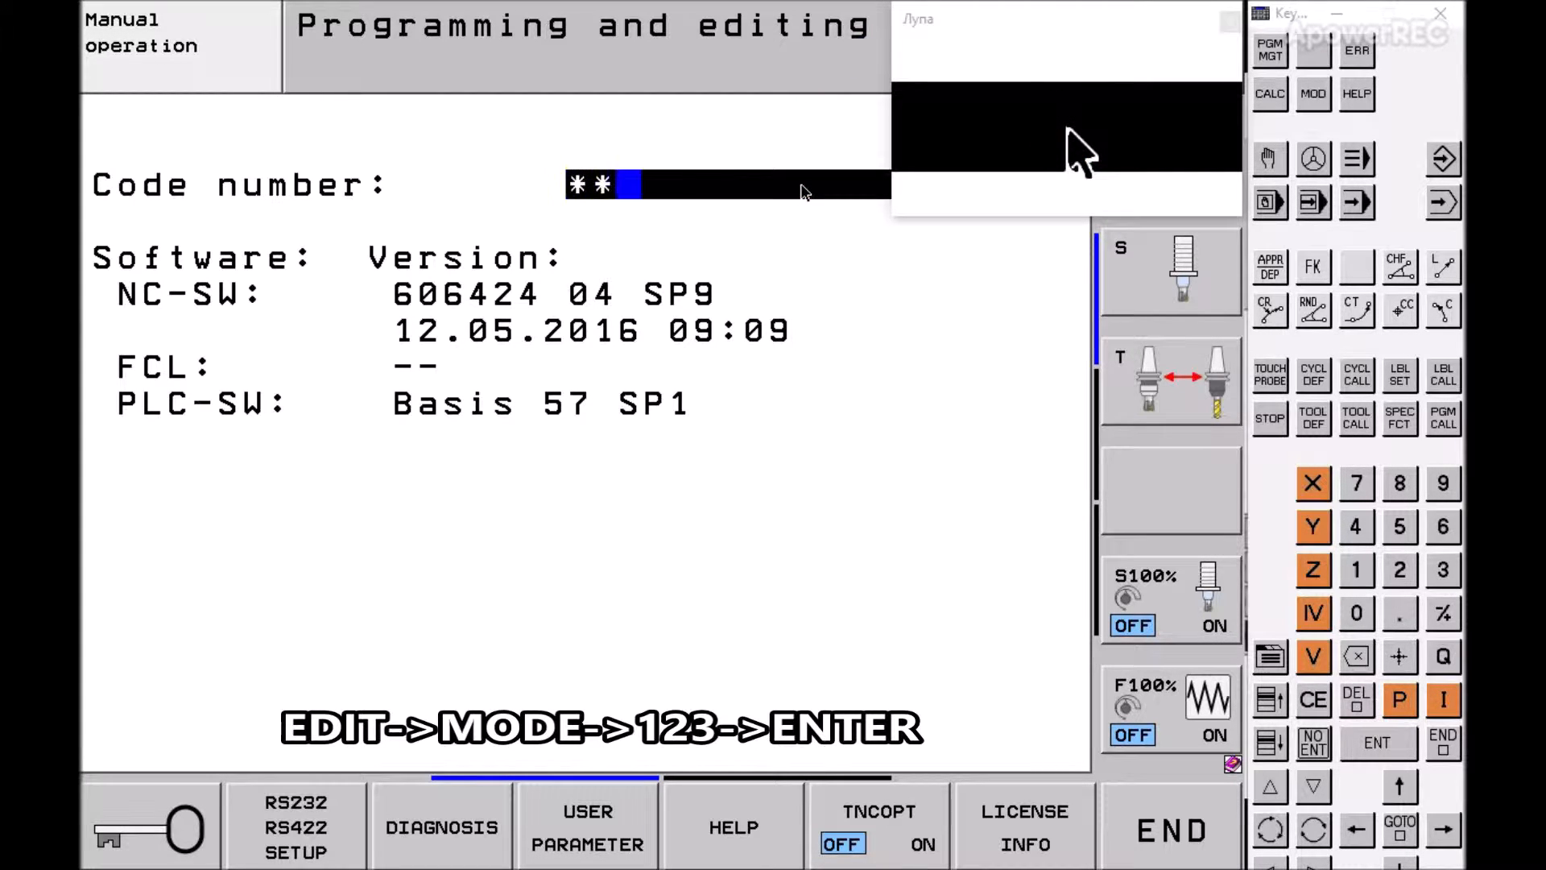
left_click(1354, 612)
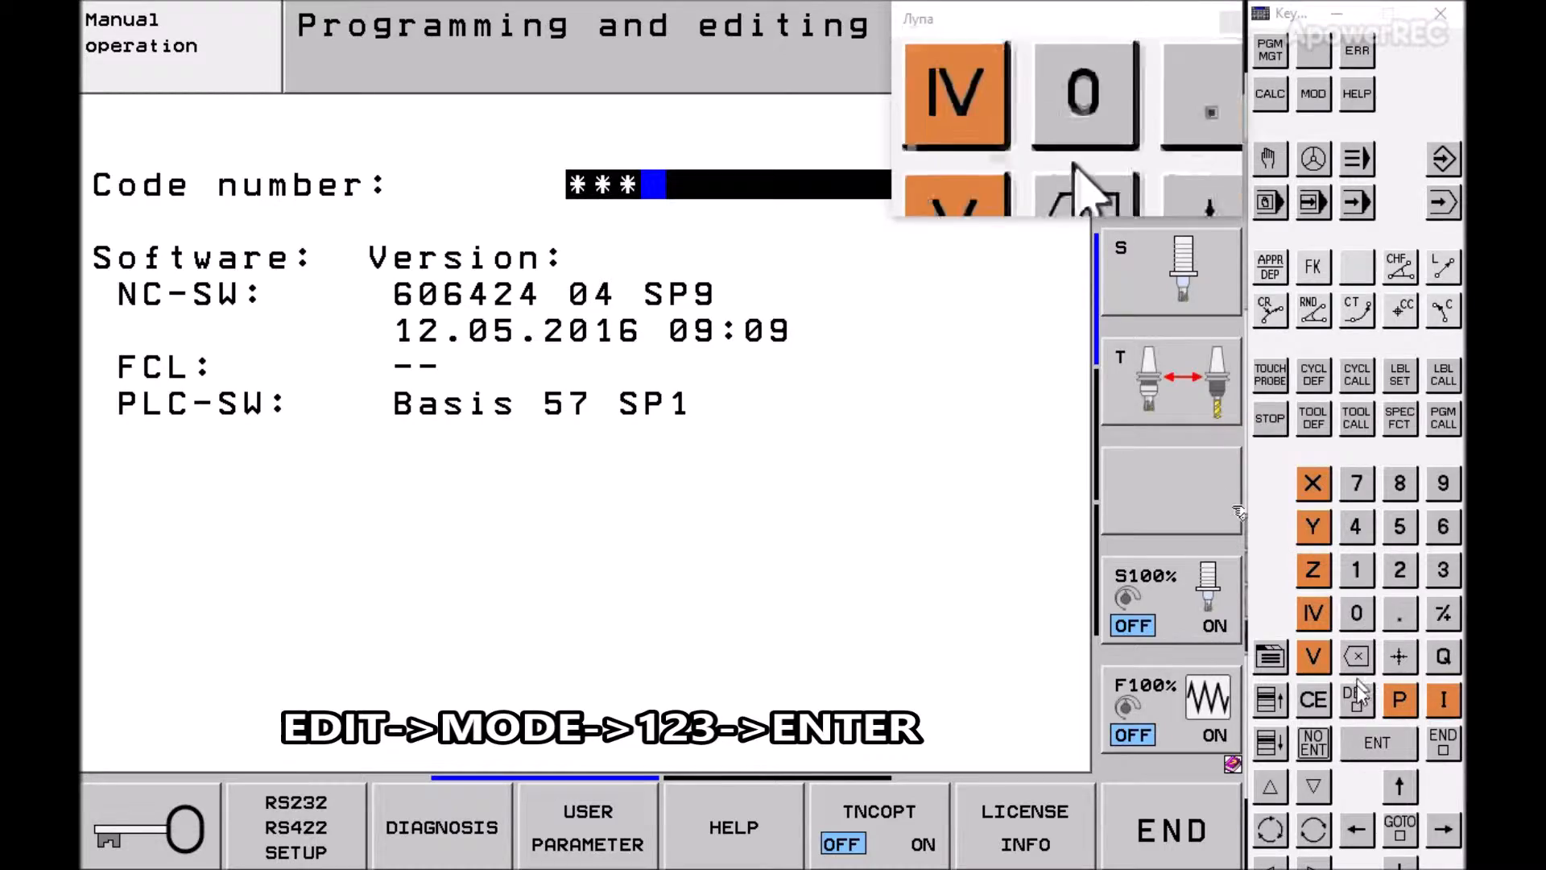
left_click(1376, 742)
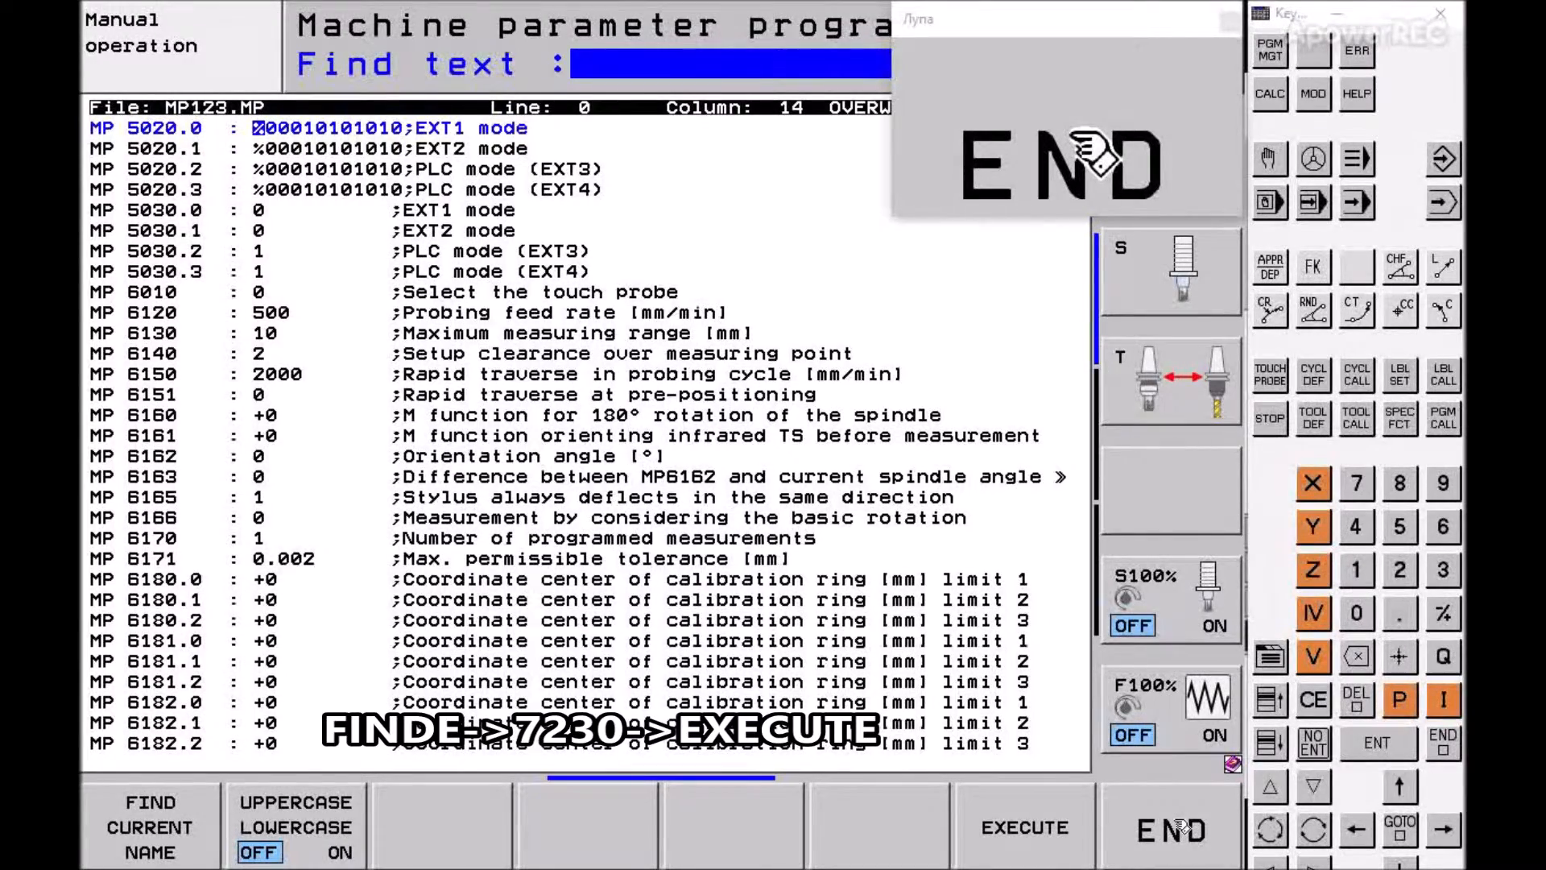
Find parameter 7230, set MP7230.0–7230.3 to 16 and save, switching the interface to Chinese.
type("7230")
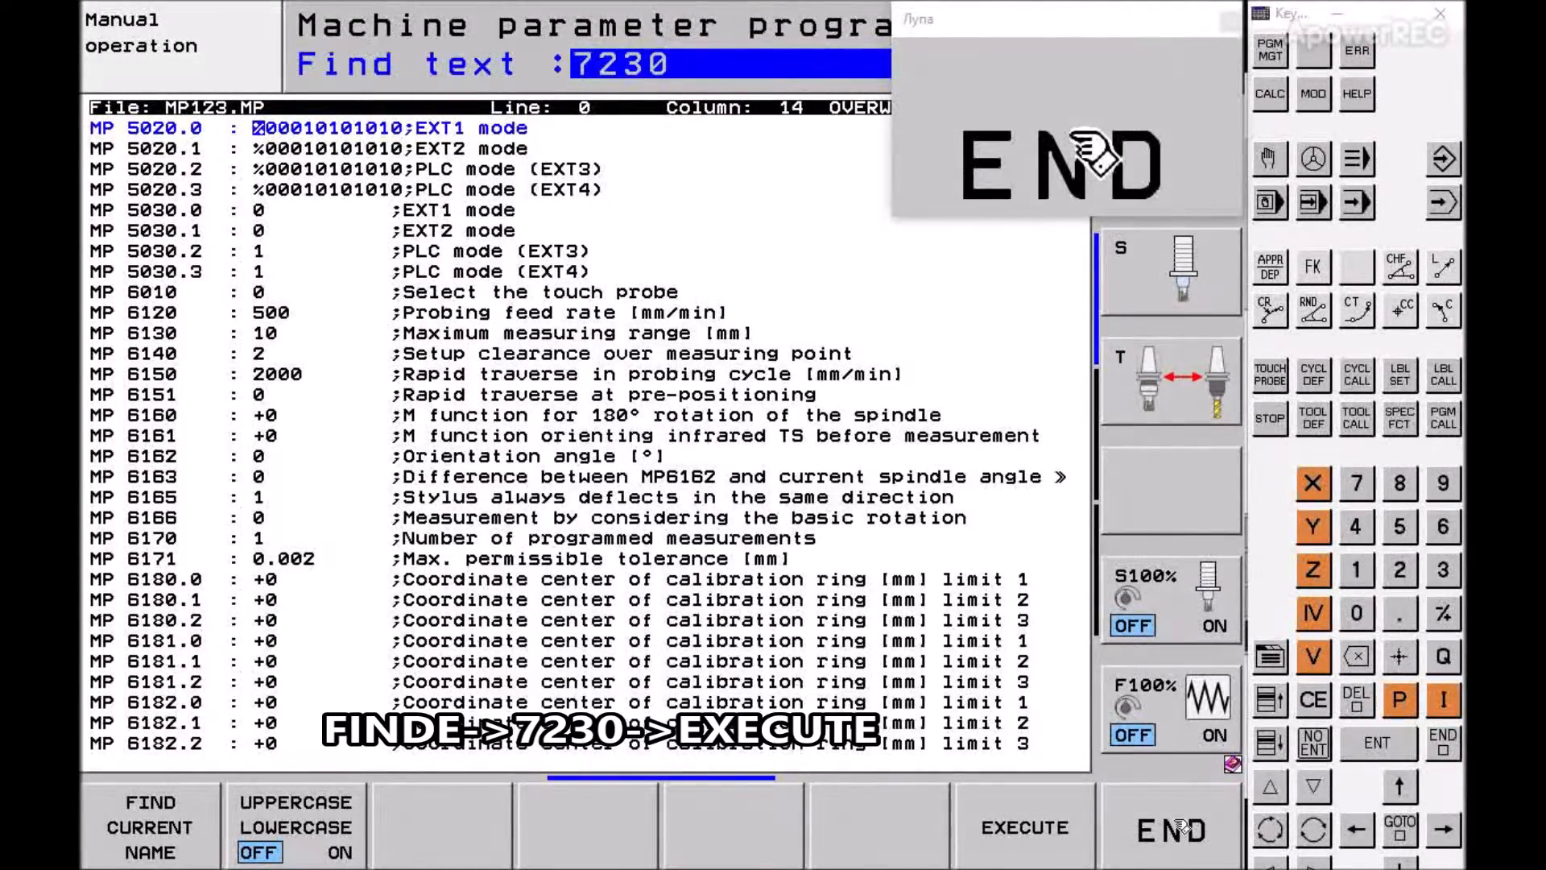
left_click(1023, 826)
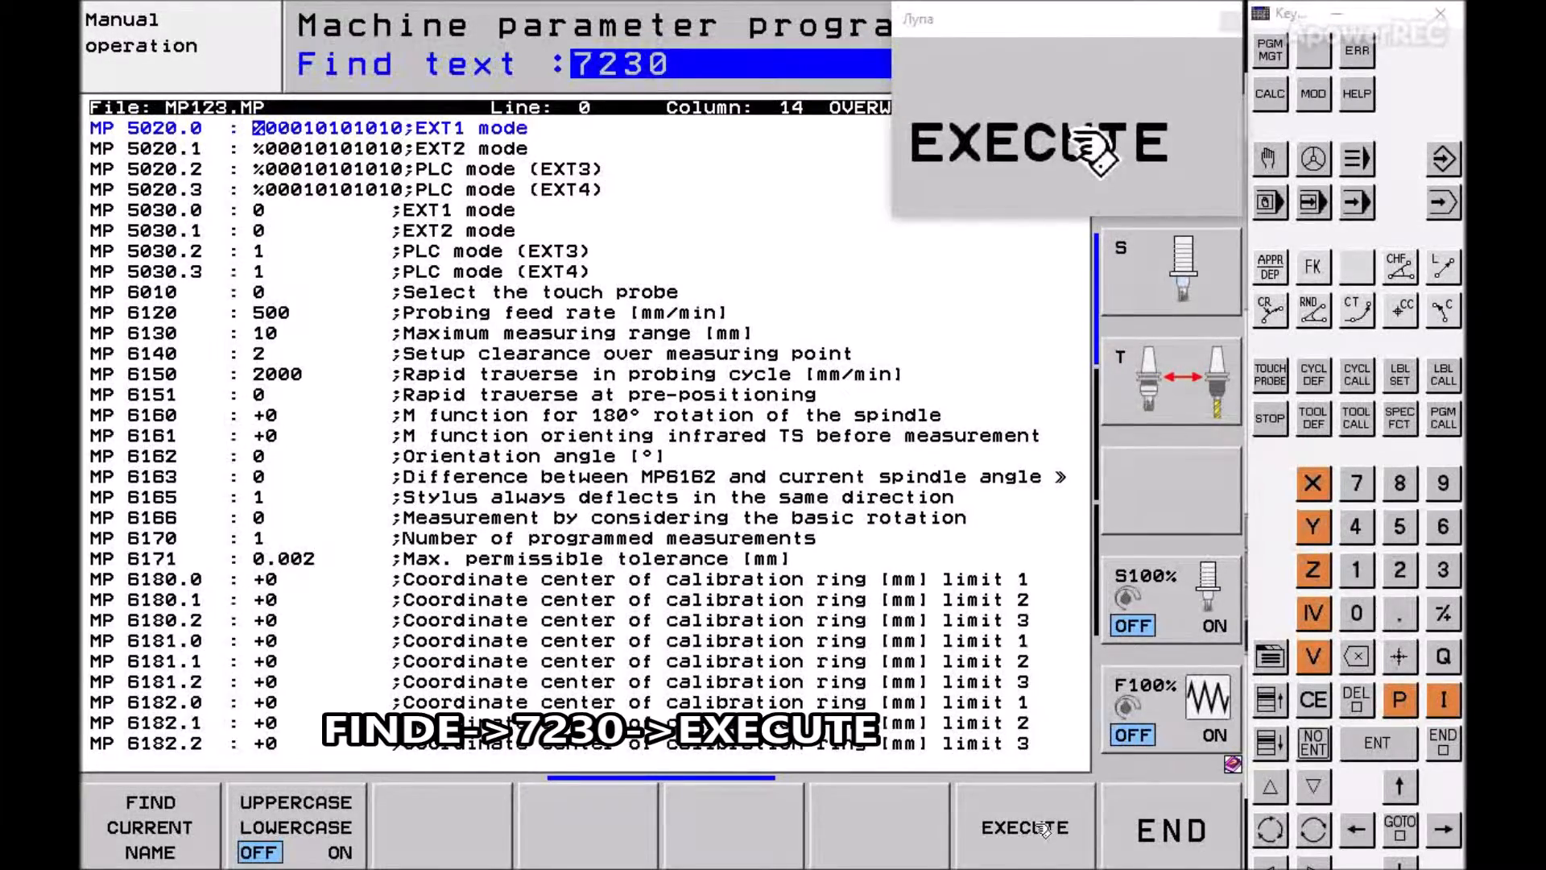
left_click(1024, 826)
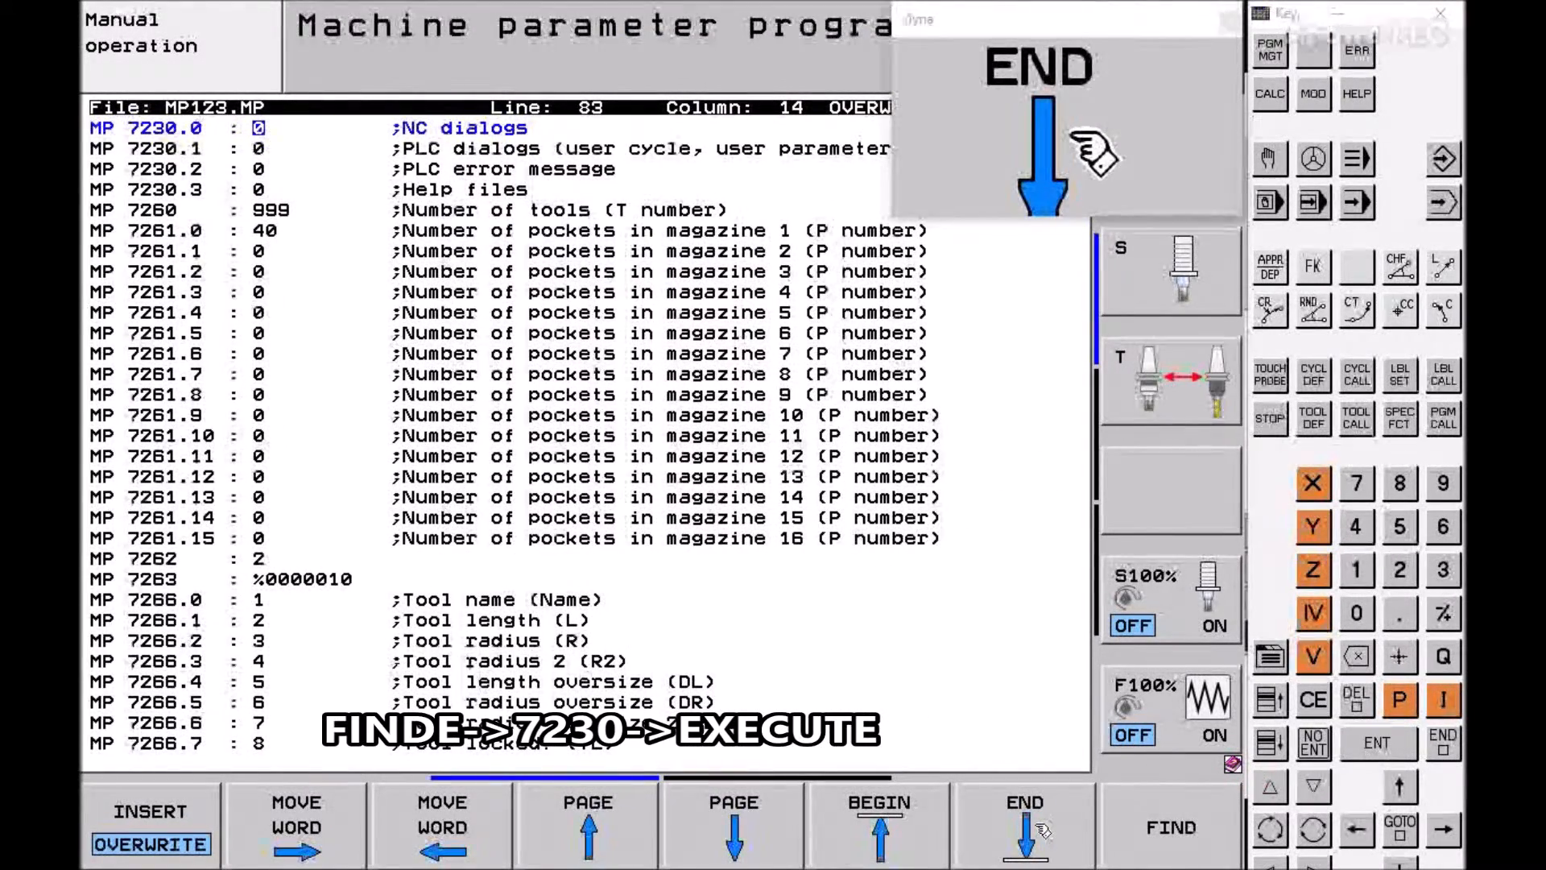
type("16")
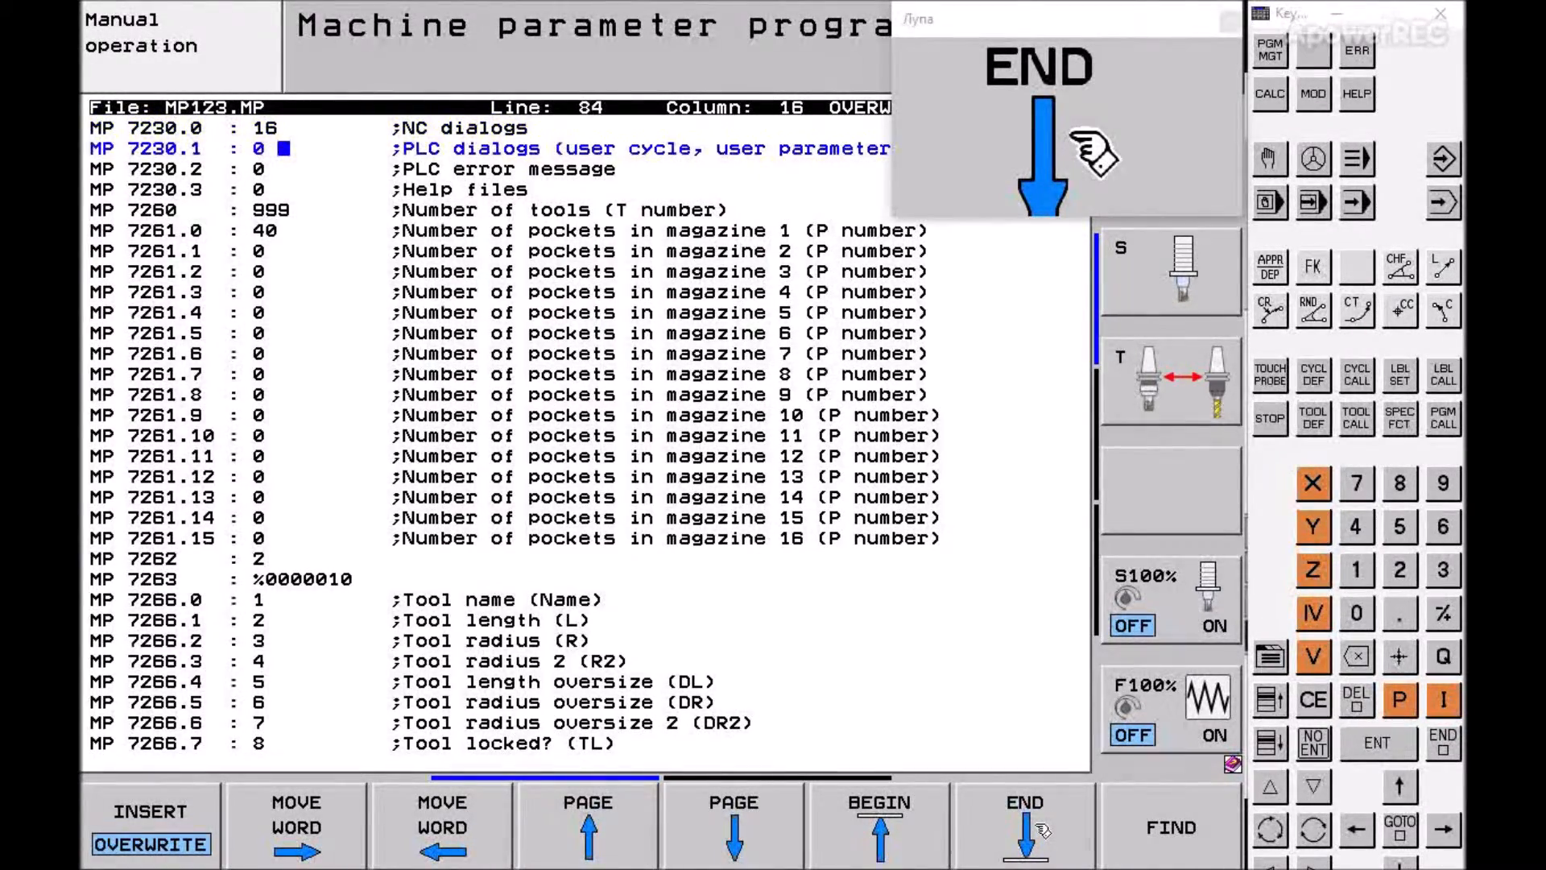
type("1")
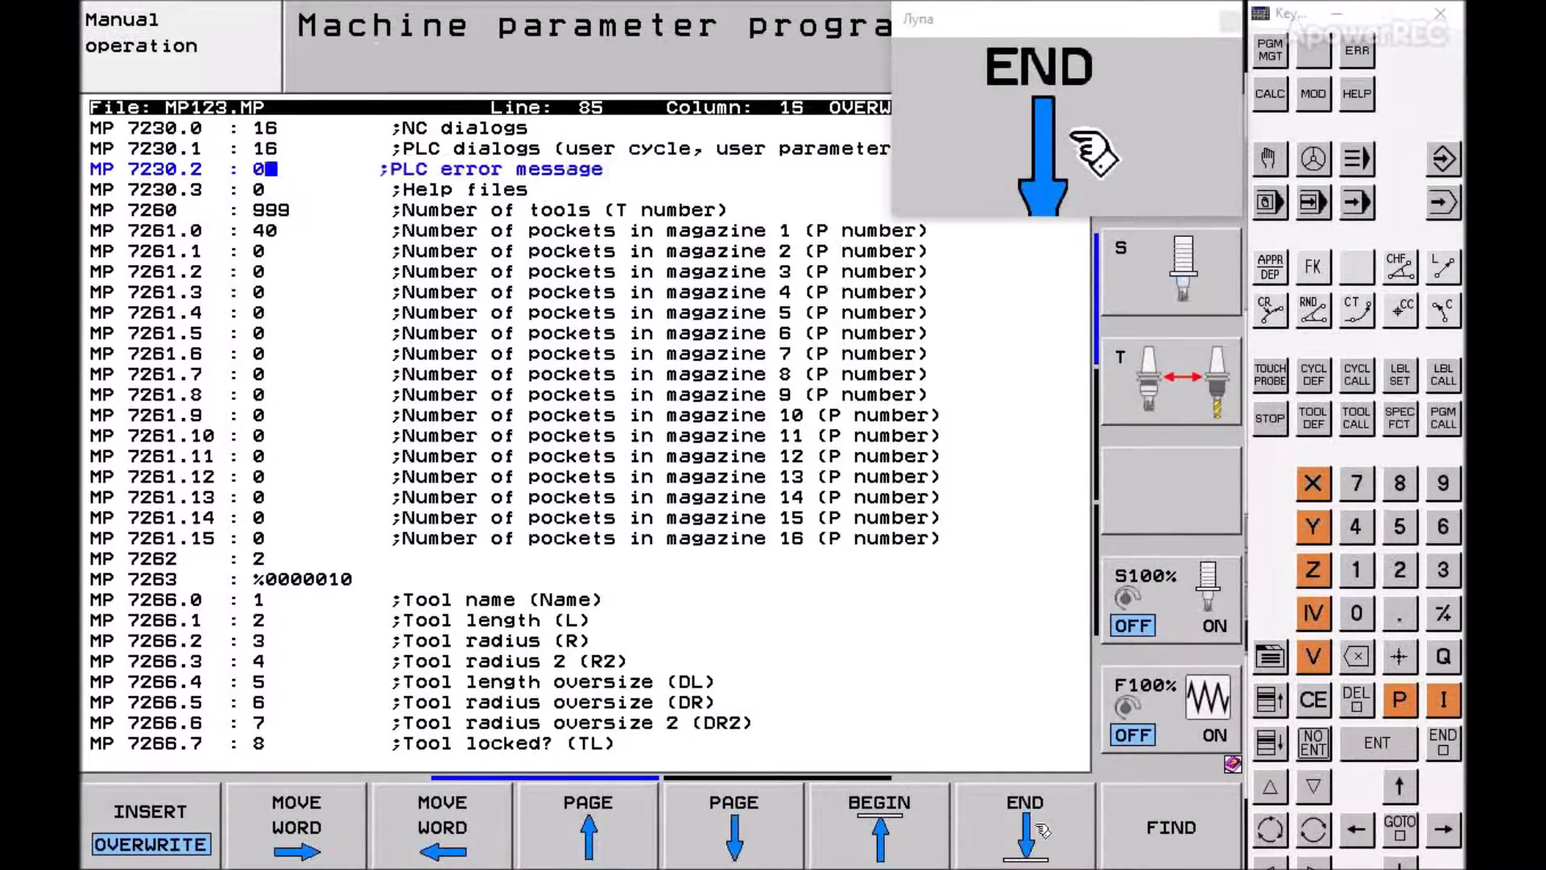
type("6")
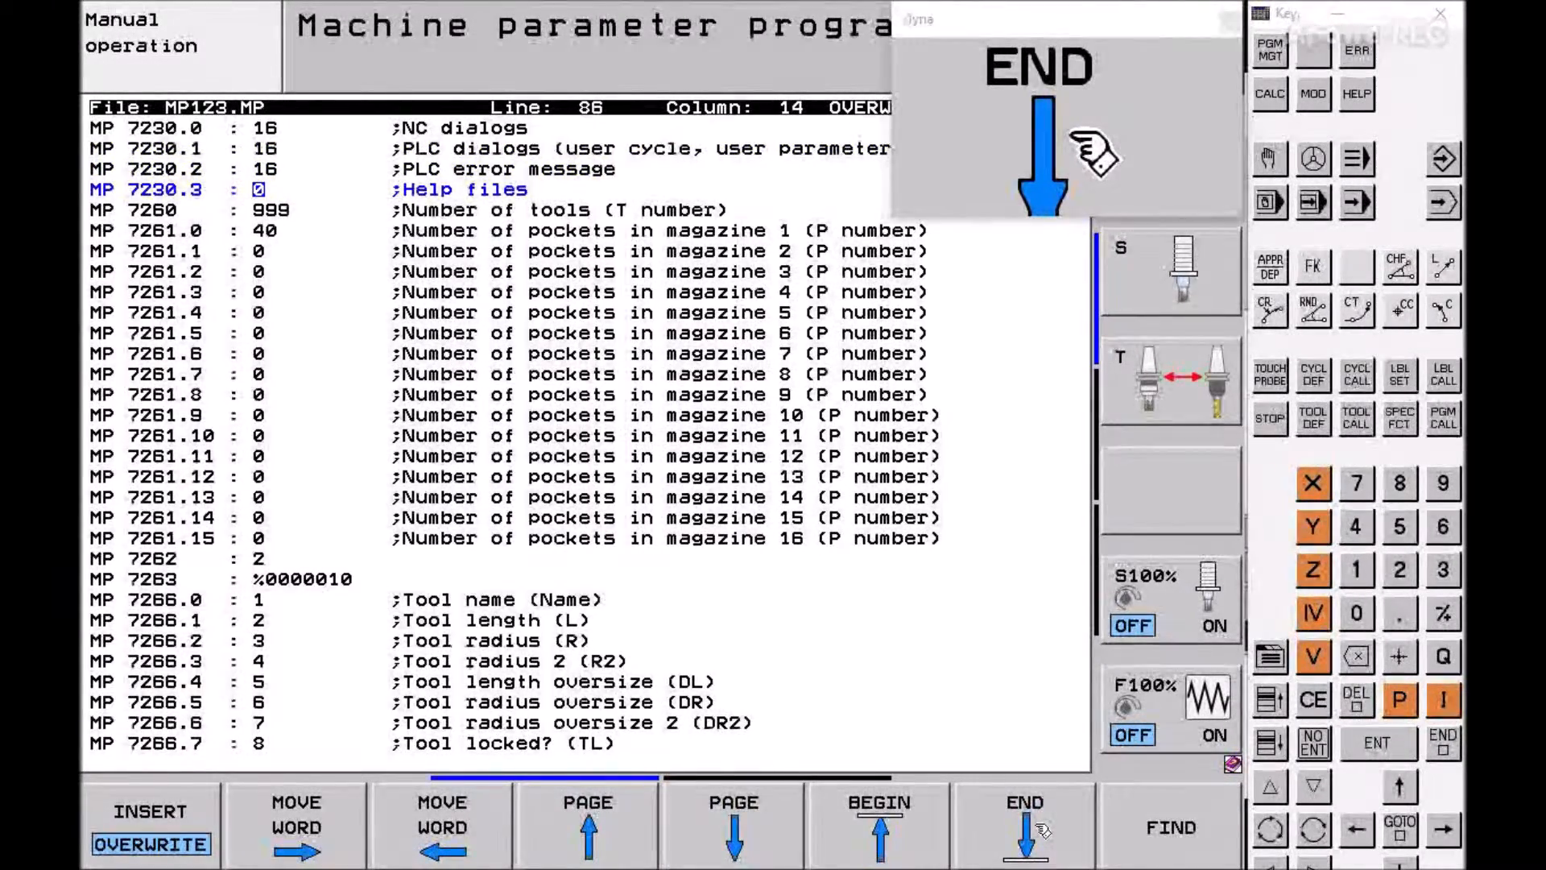
type("16")
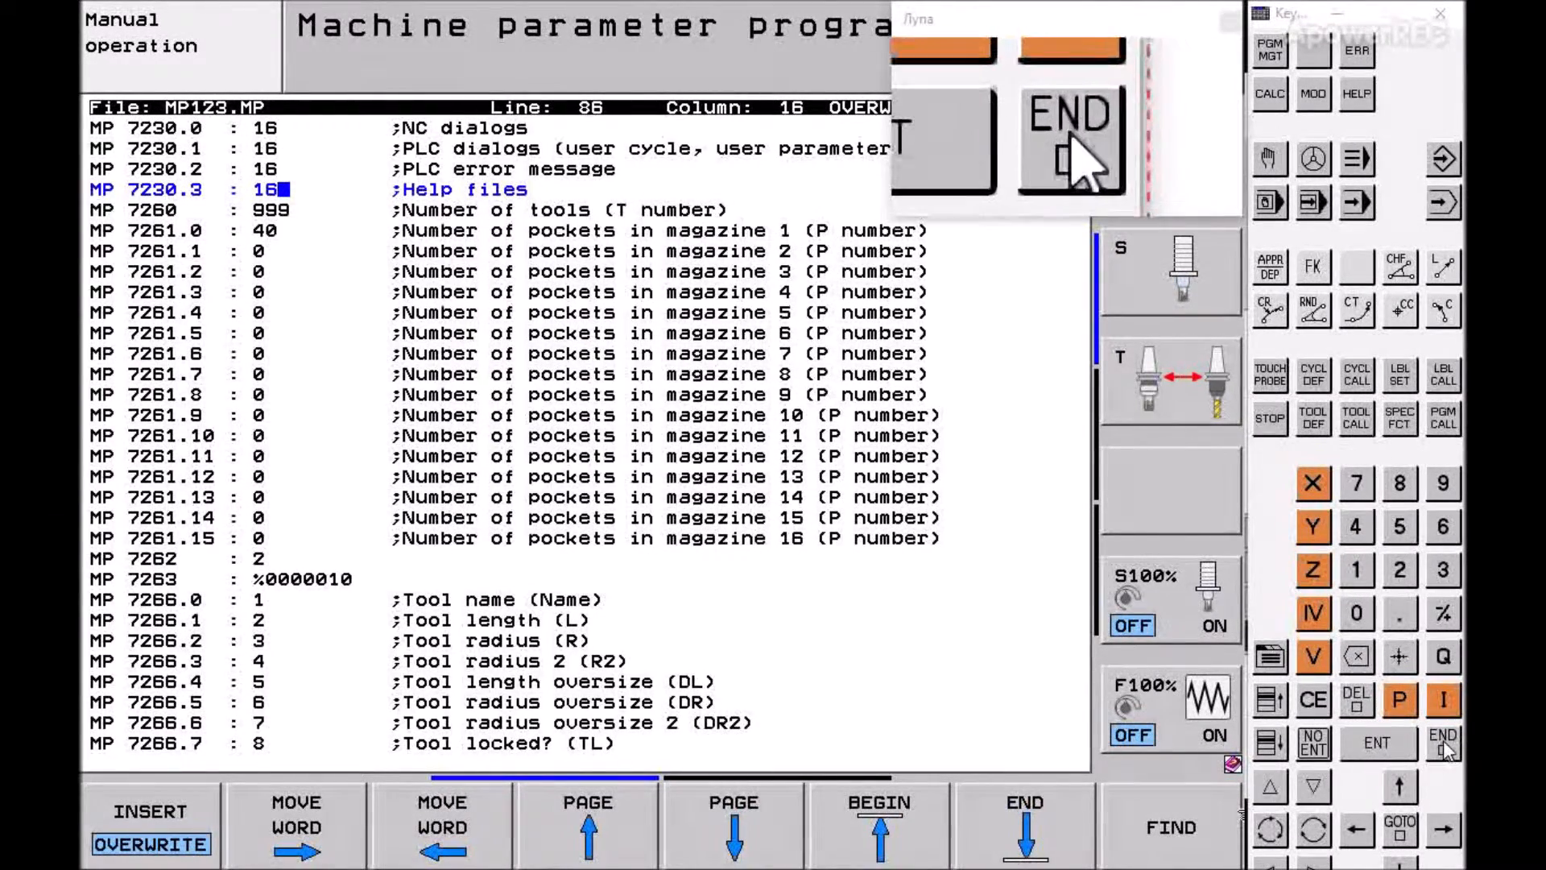
left_click(1442, 741)
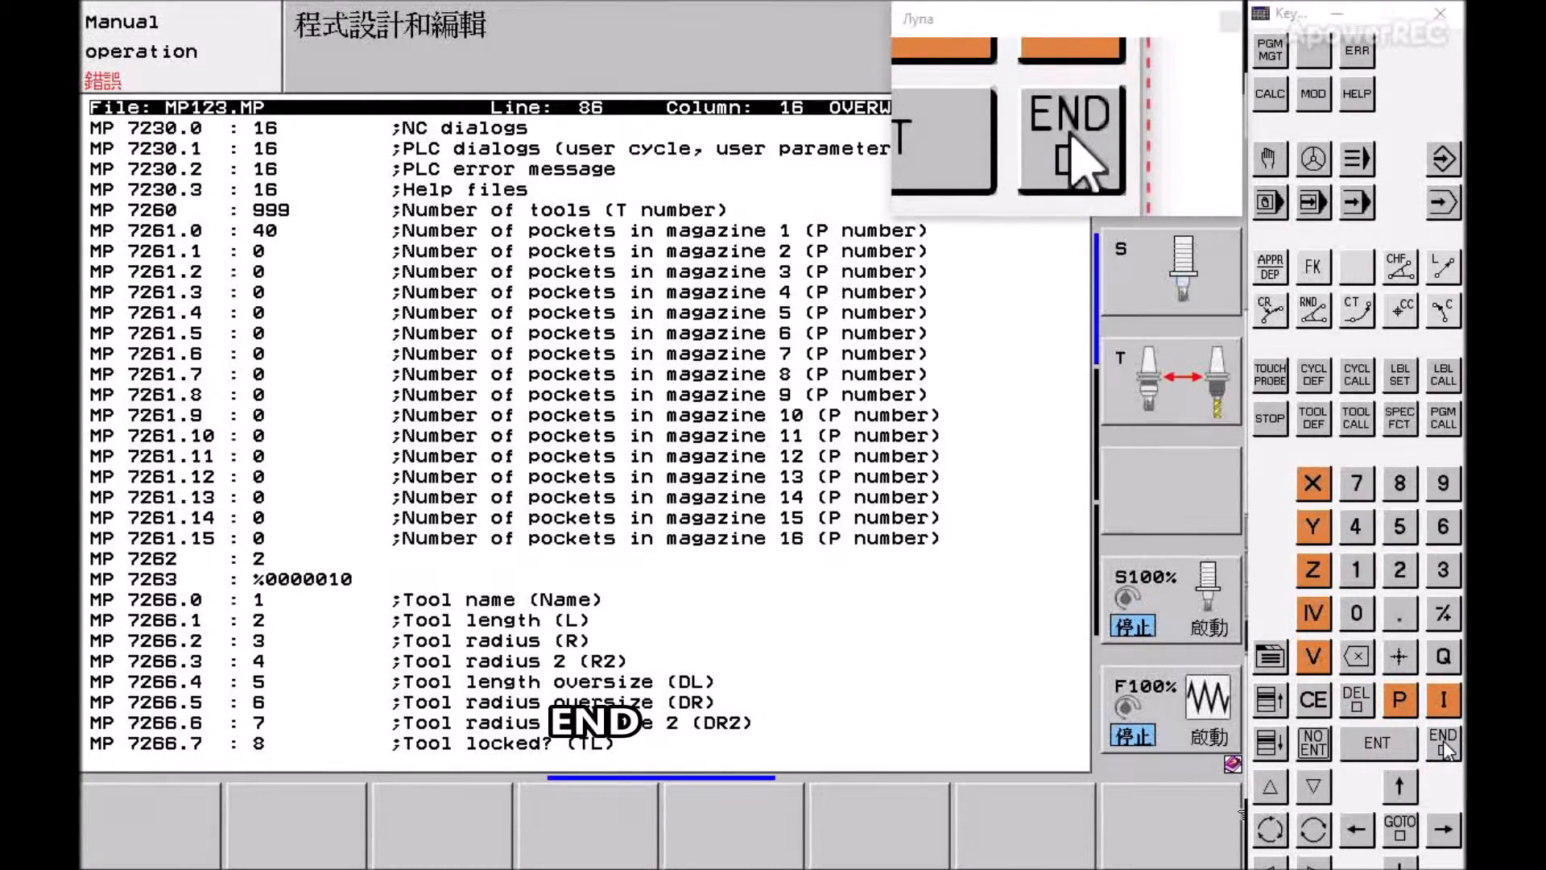
left_click(1443, 743)
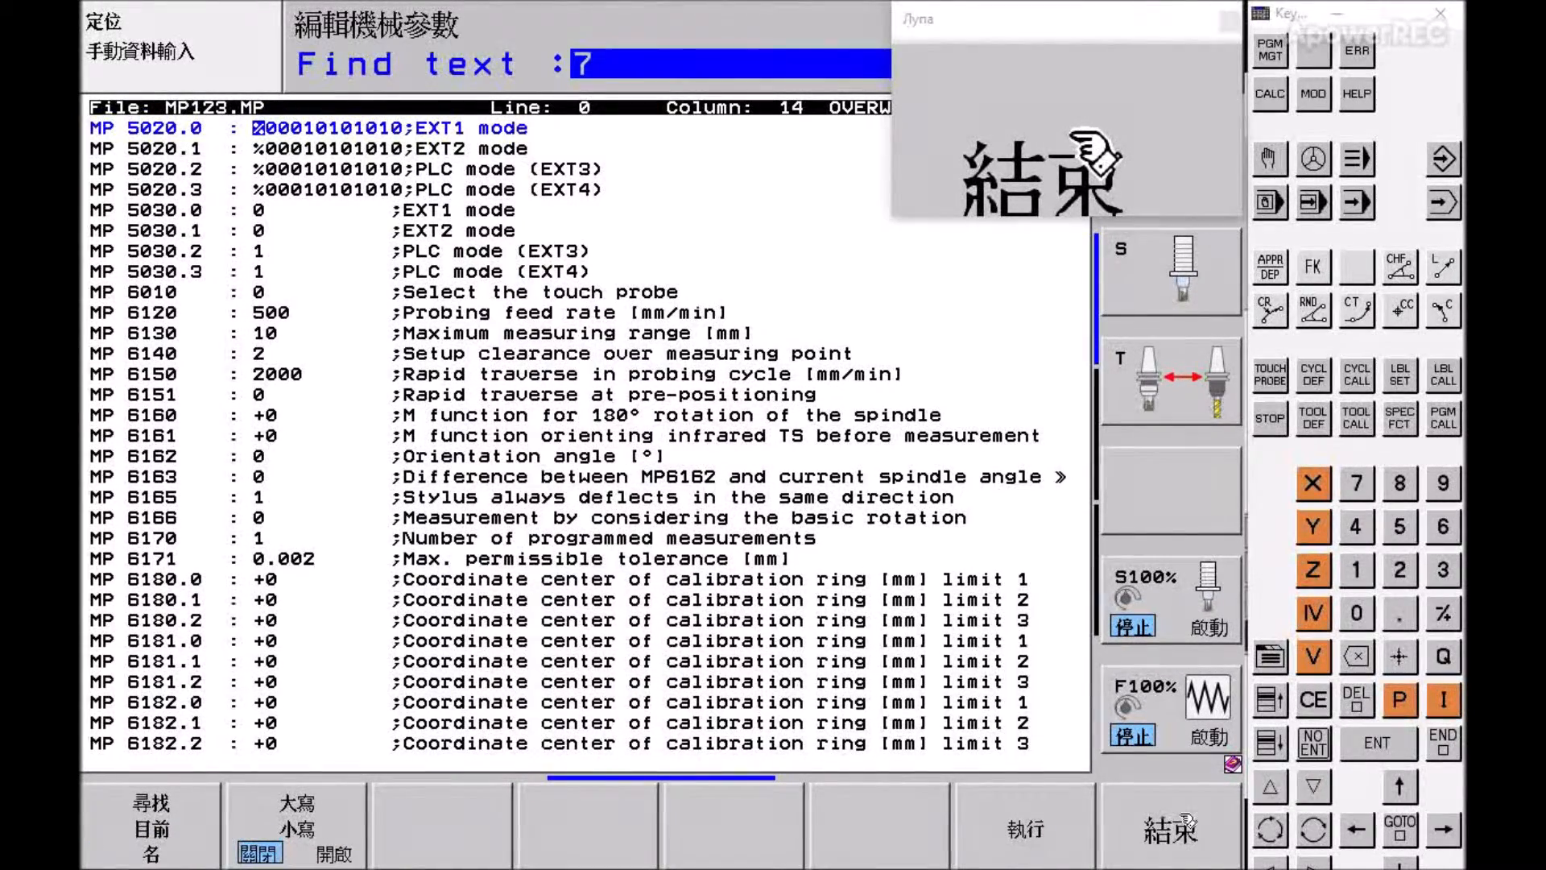
Find parameter 7230 again and set MP7230.0–7230.3 back to 0 for an English interface.
type("230")
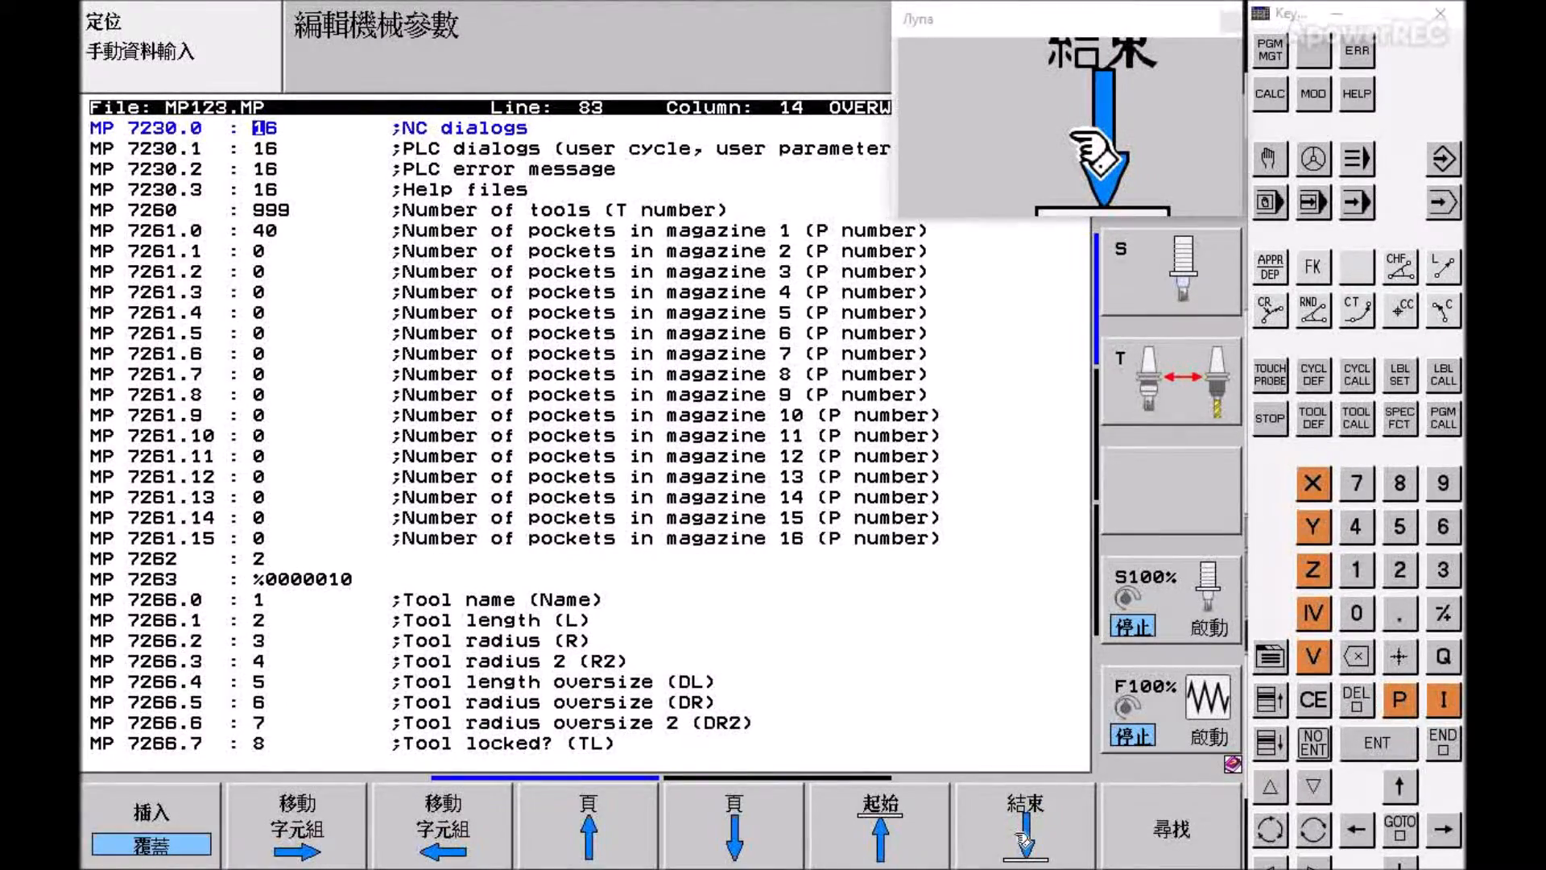
type("0")
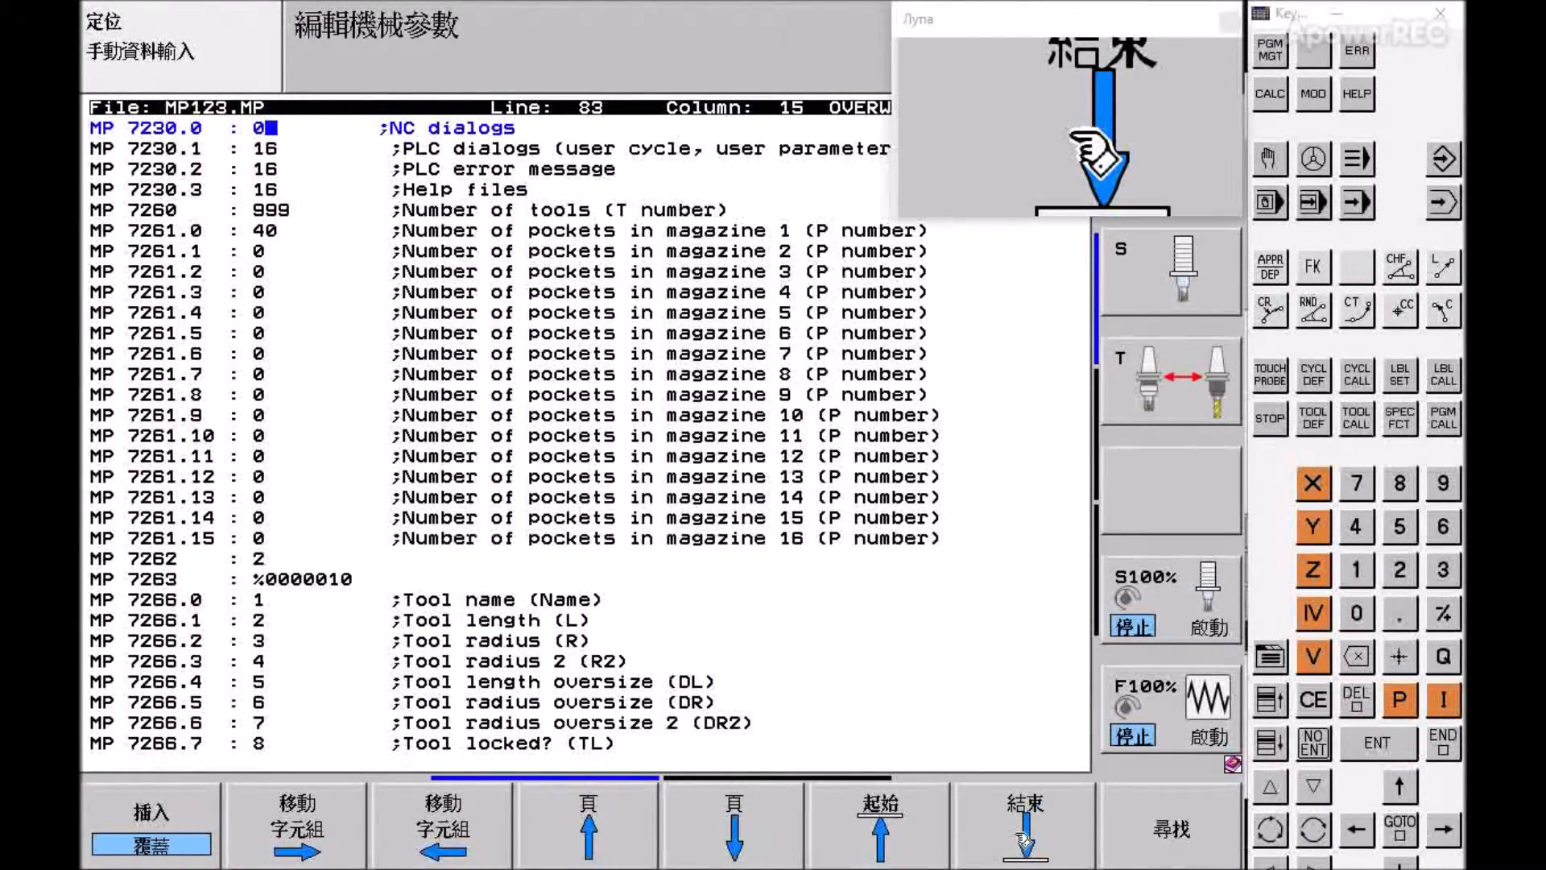
key("down")
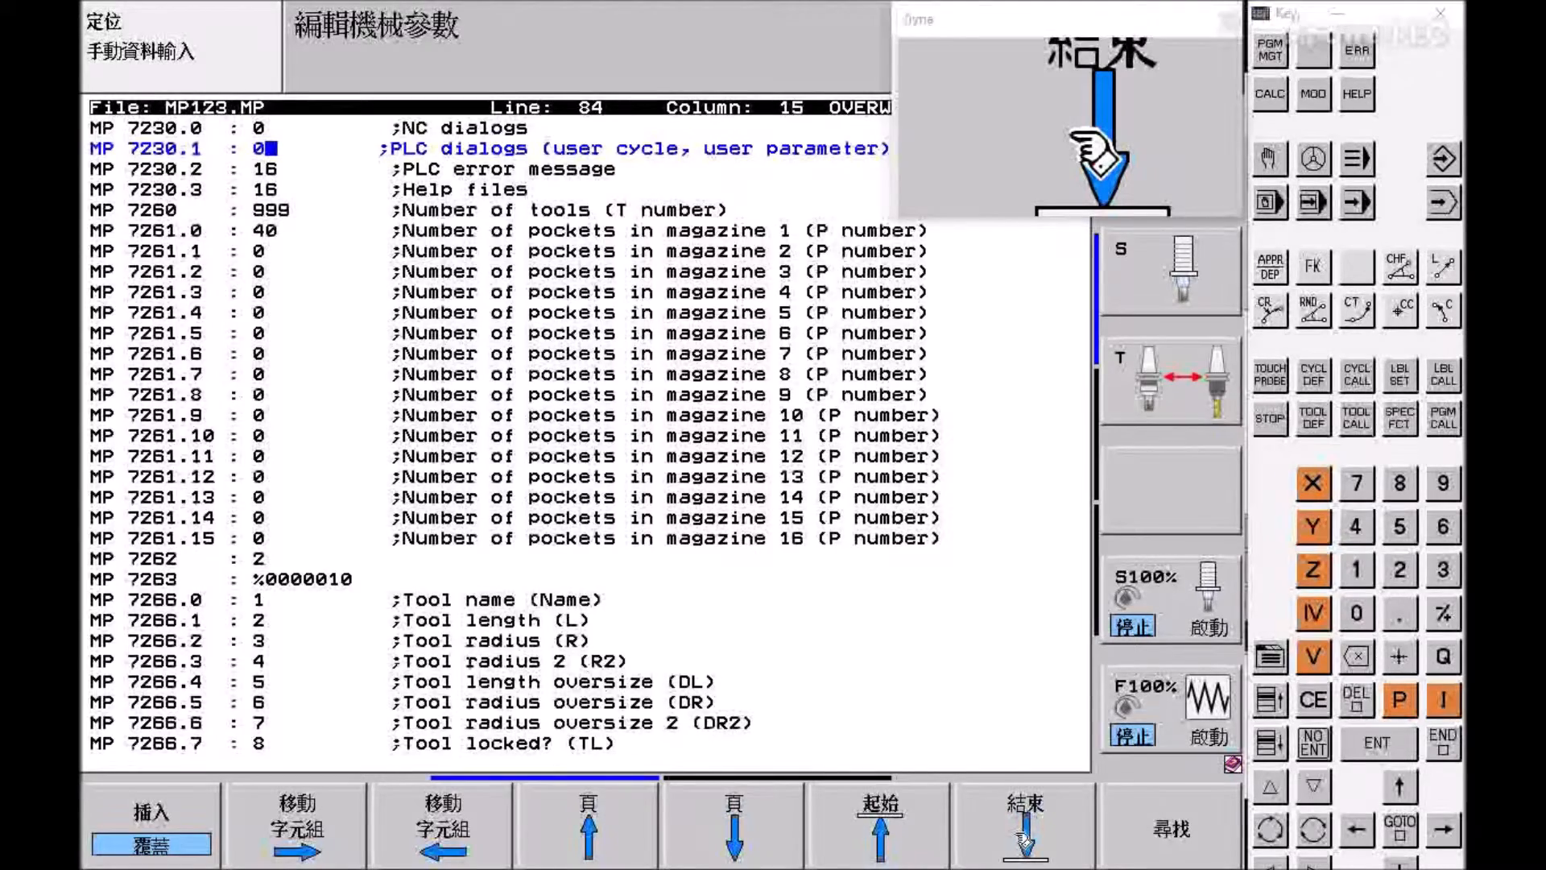
key("Down")
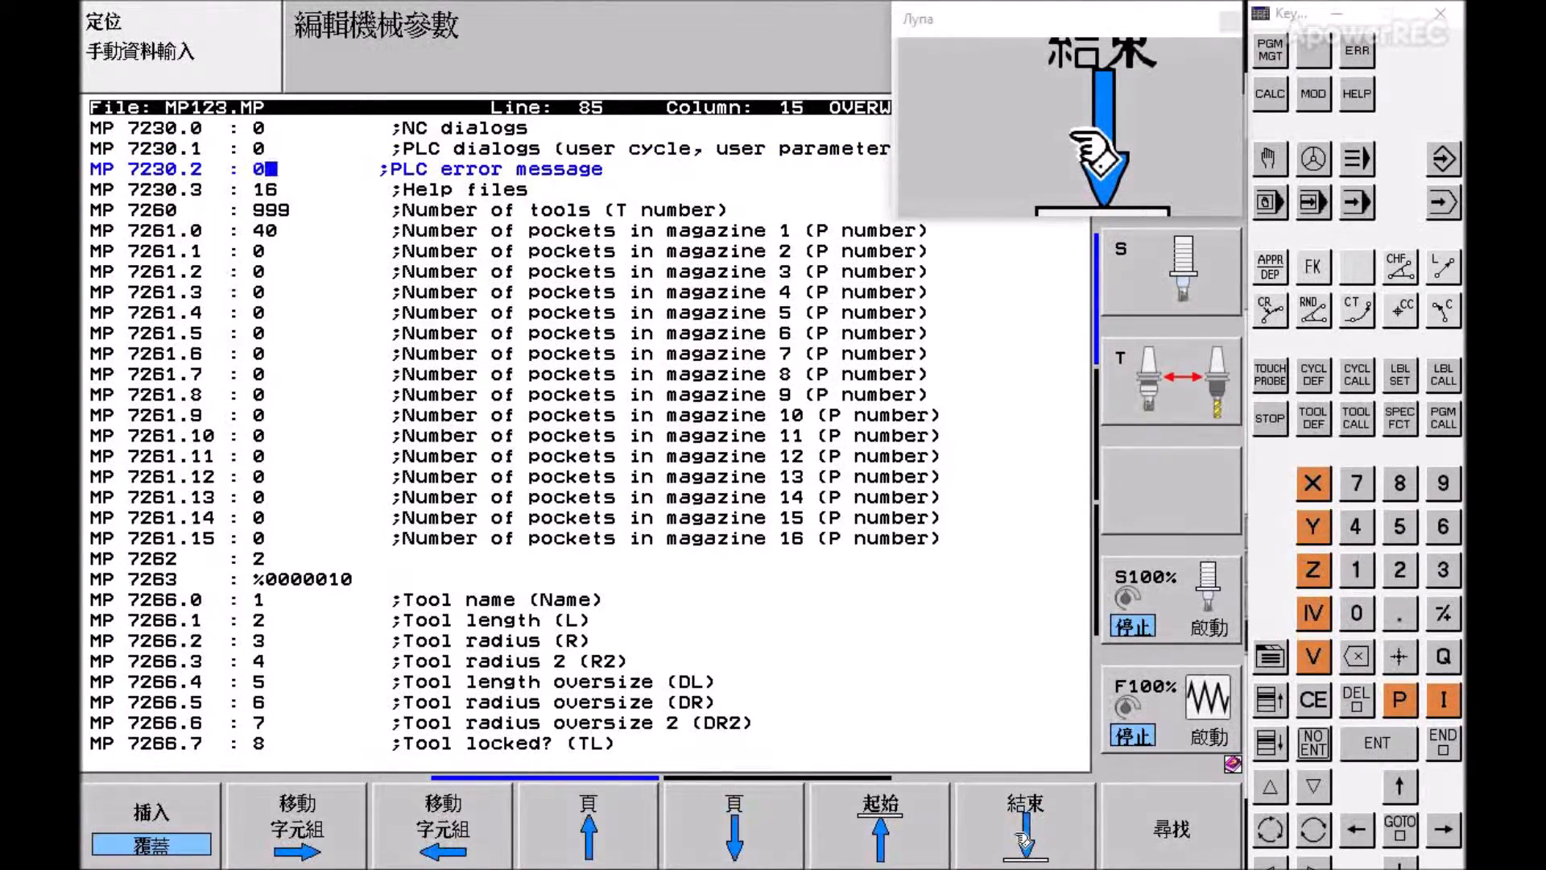
key("down")
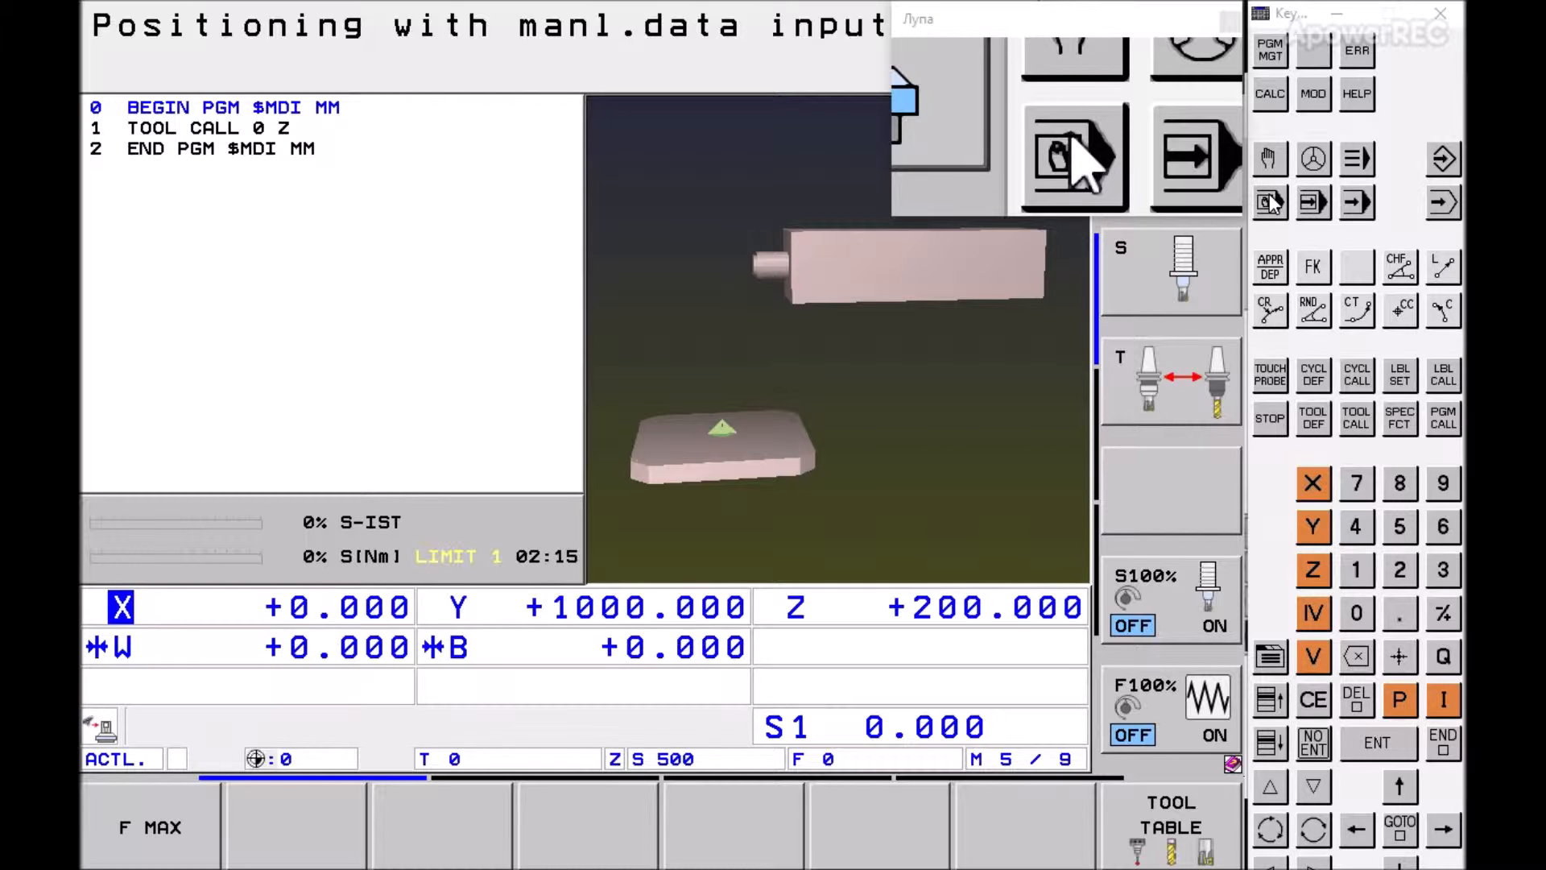
left_click(1074, 157)
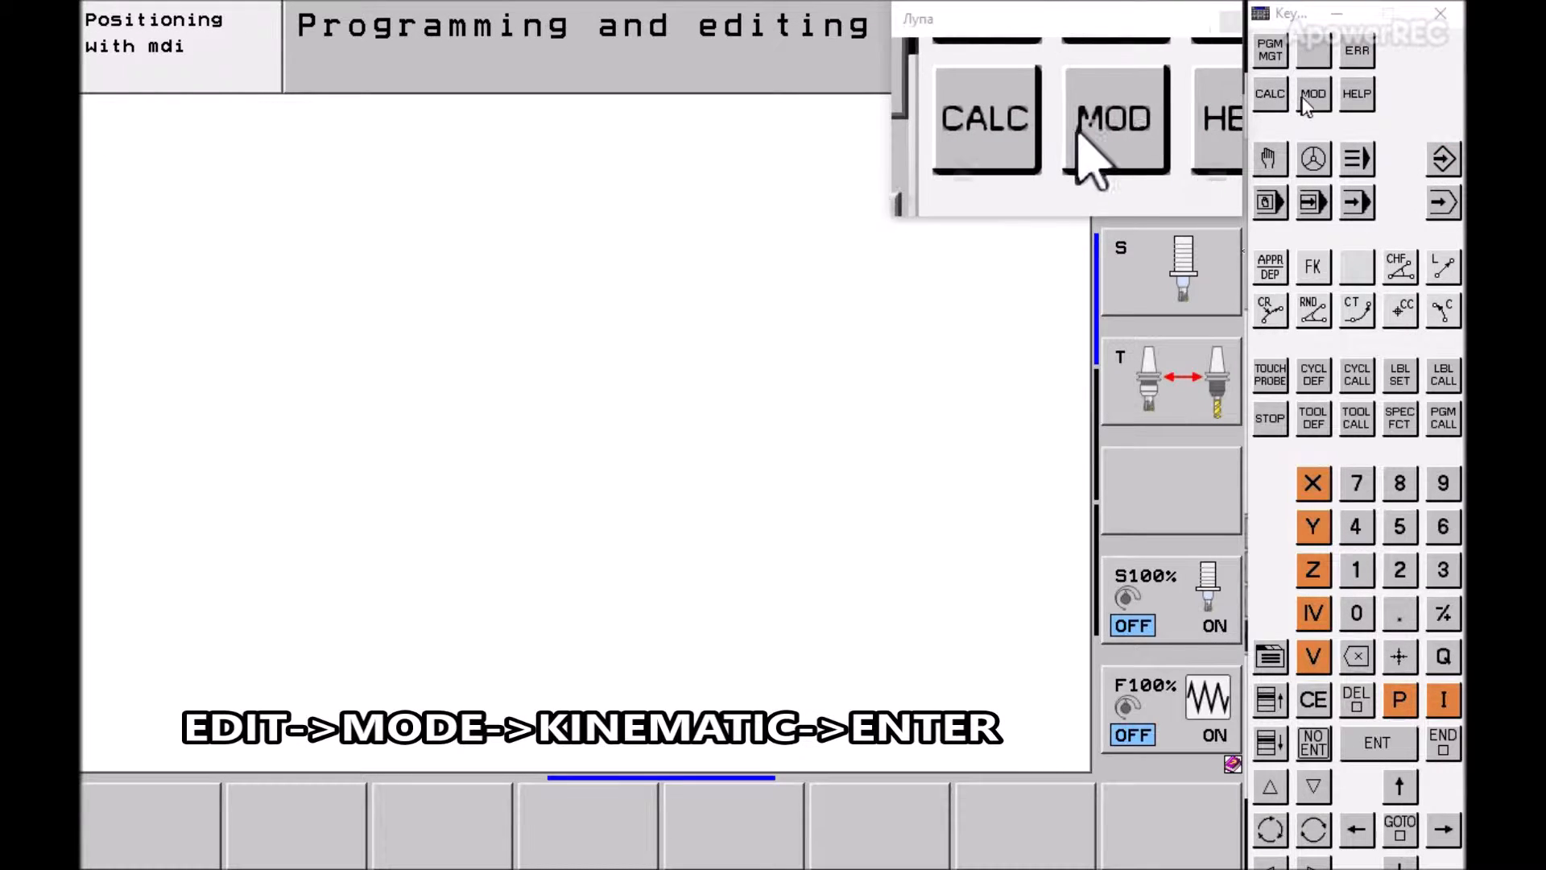
left_click(1312, 94)
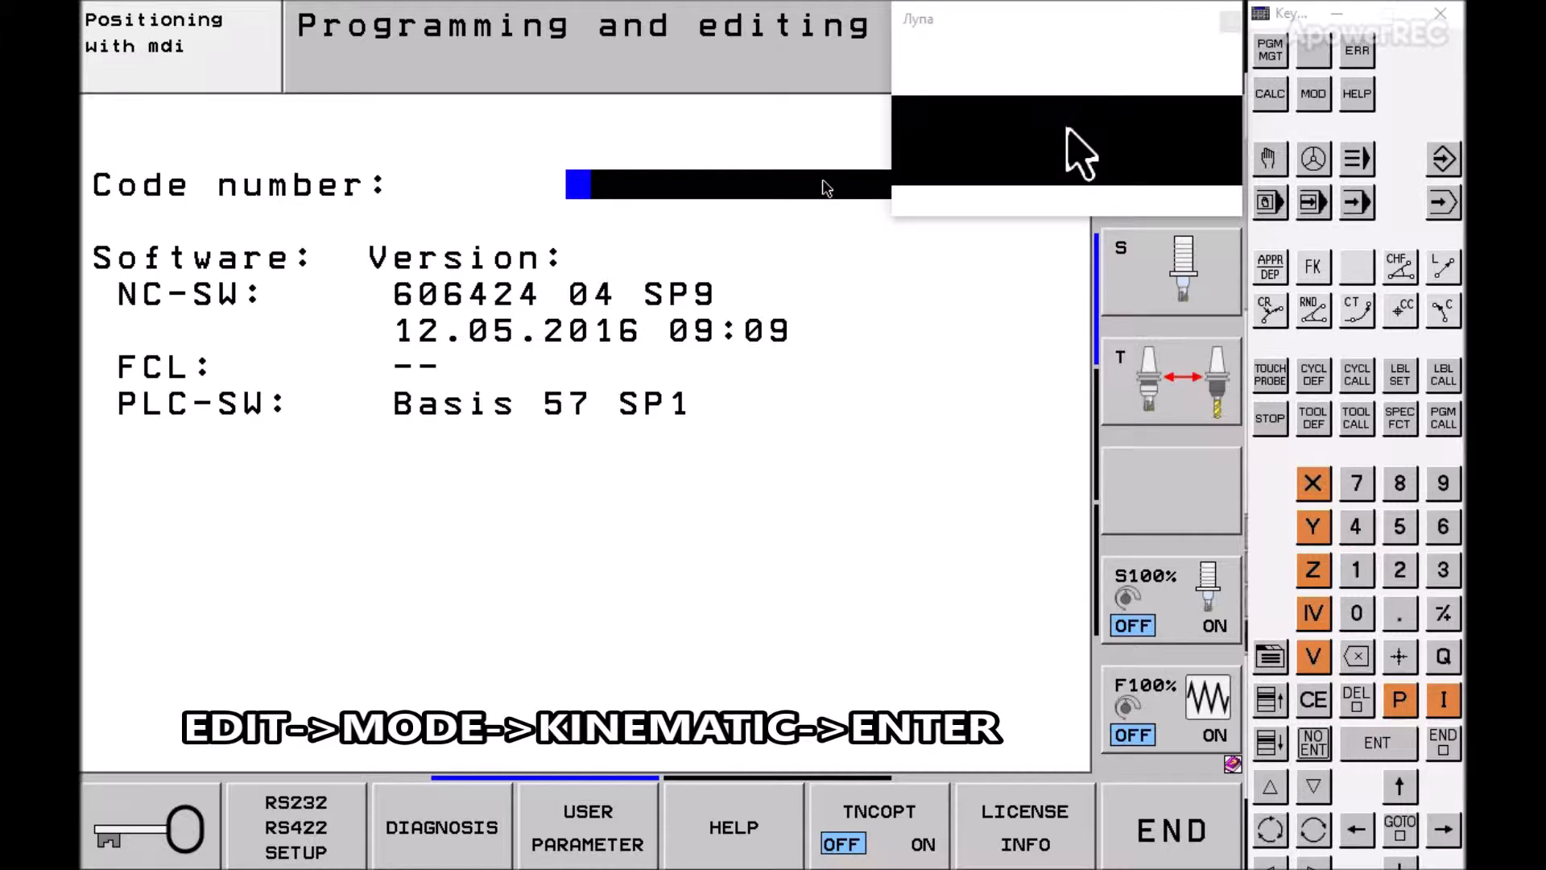
type("***")
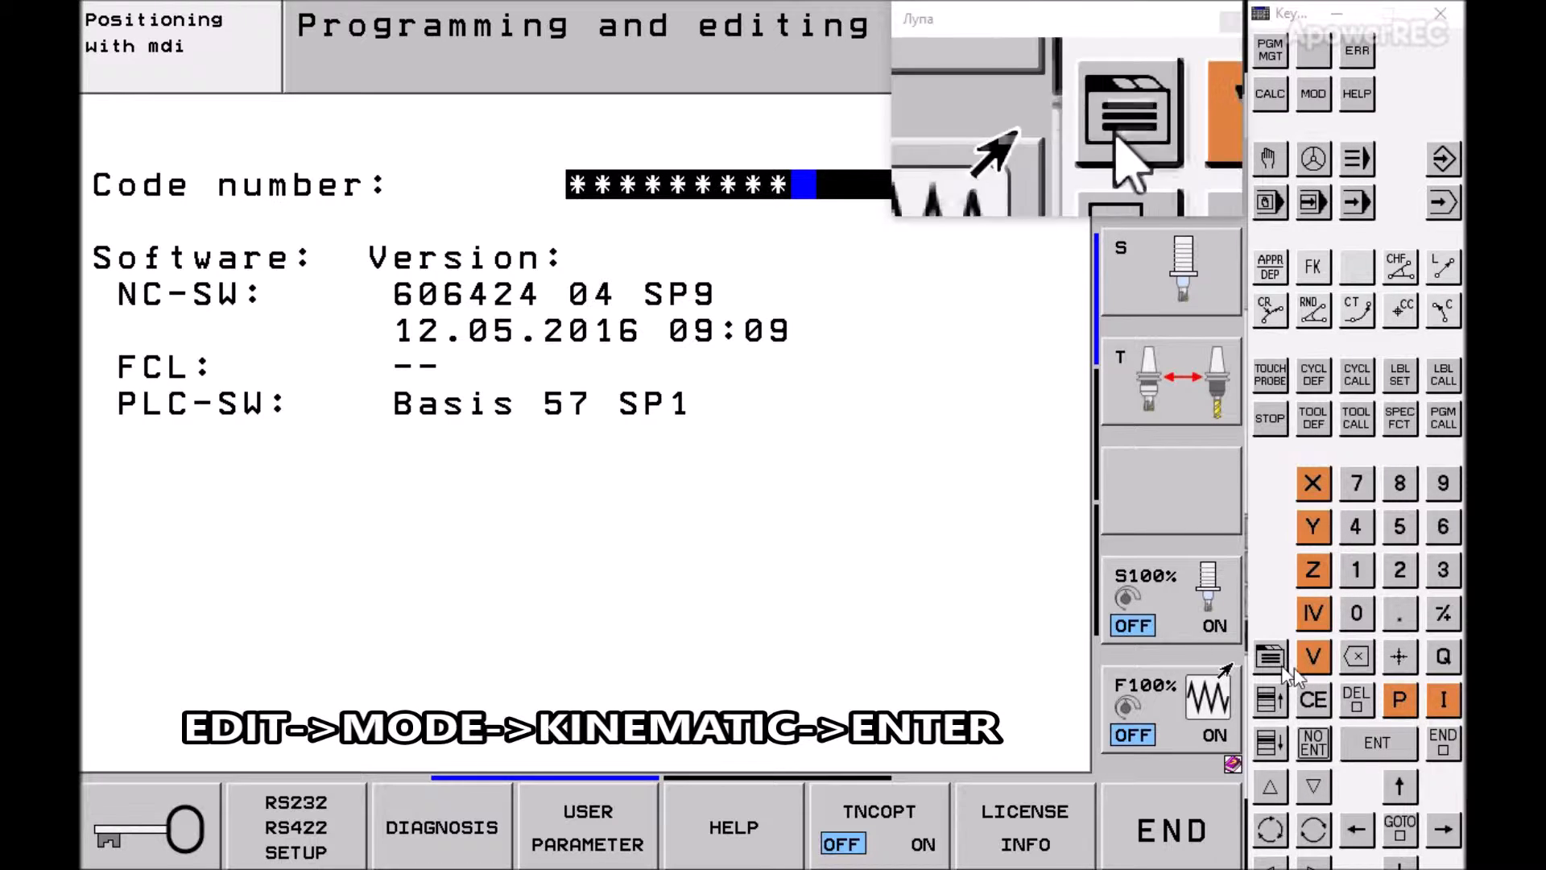
left_click(1377, 743)
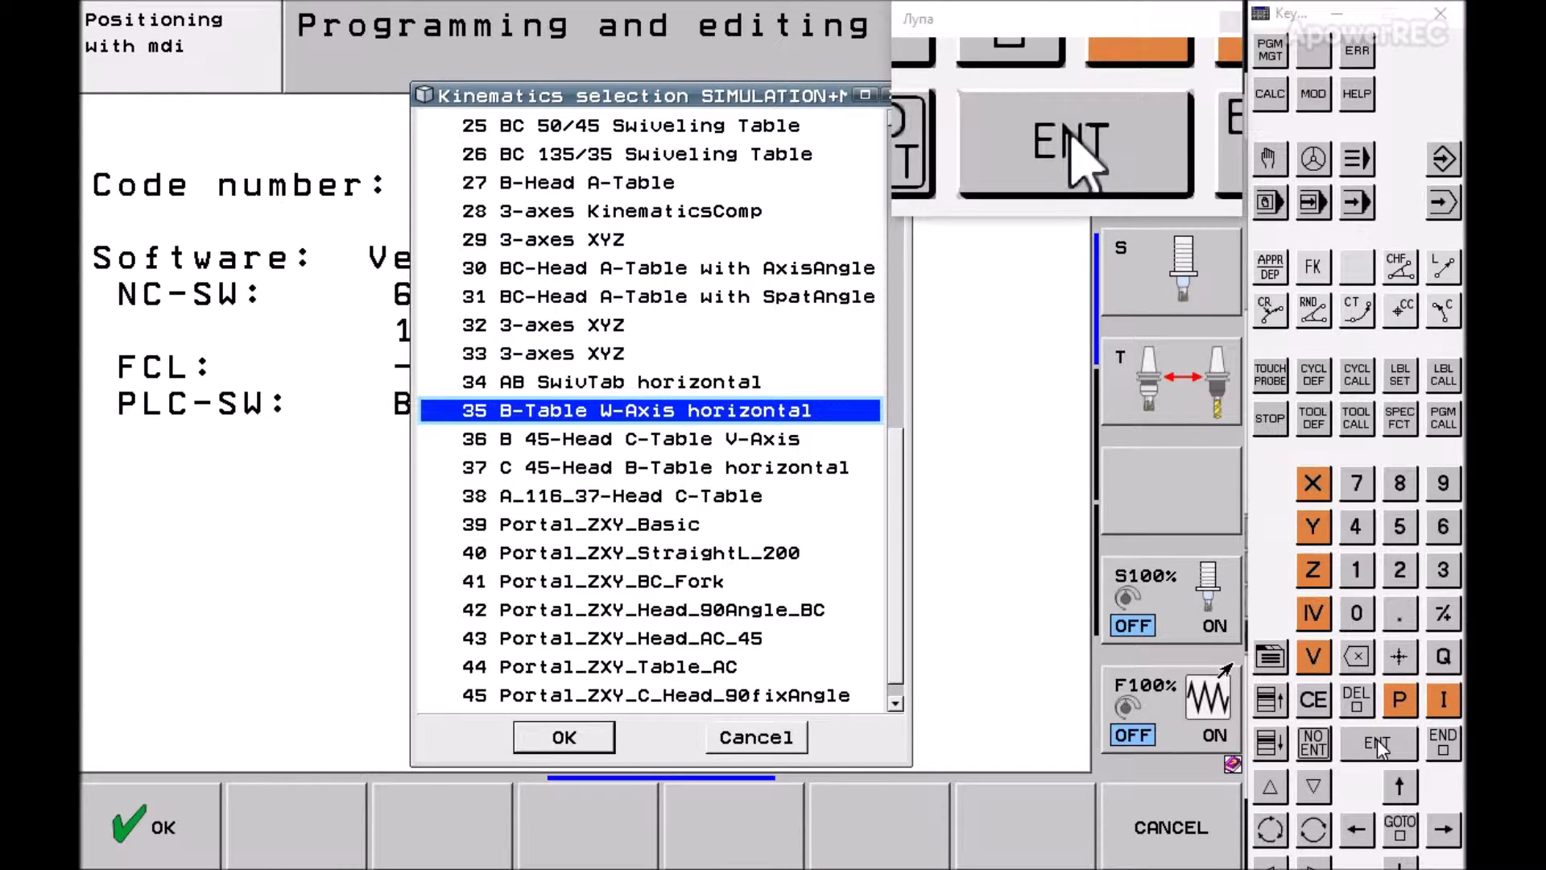
key("down")
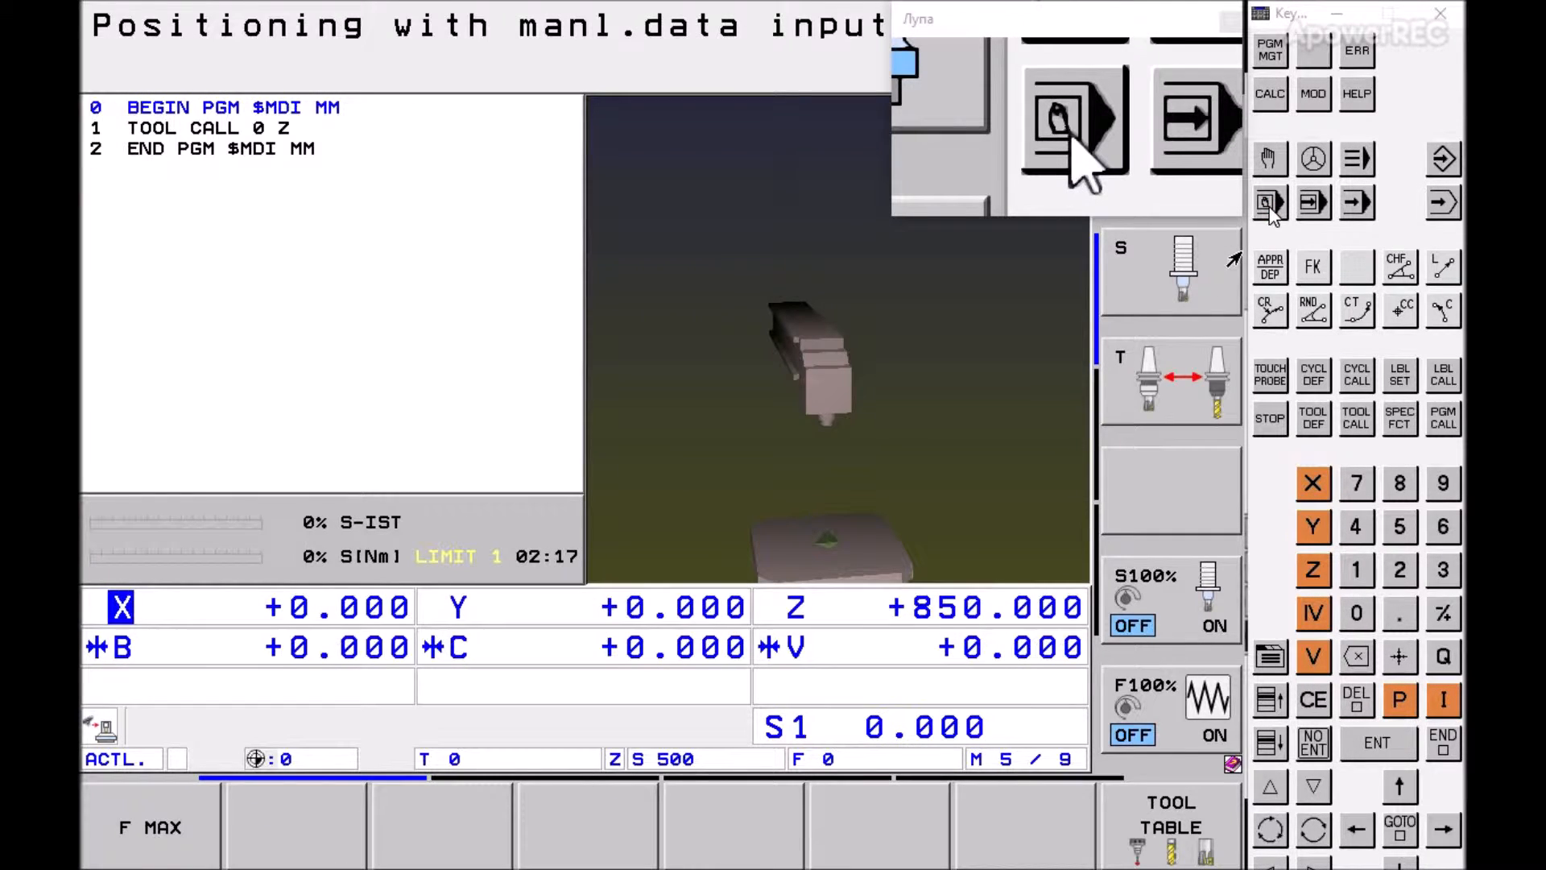
left_click(1059, 118)
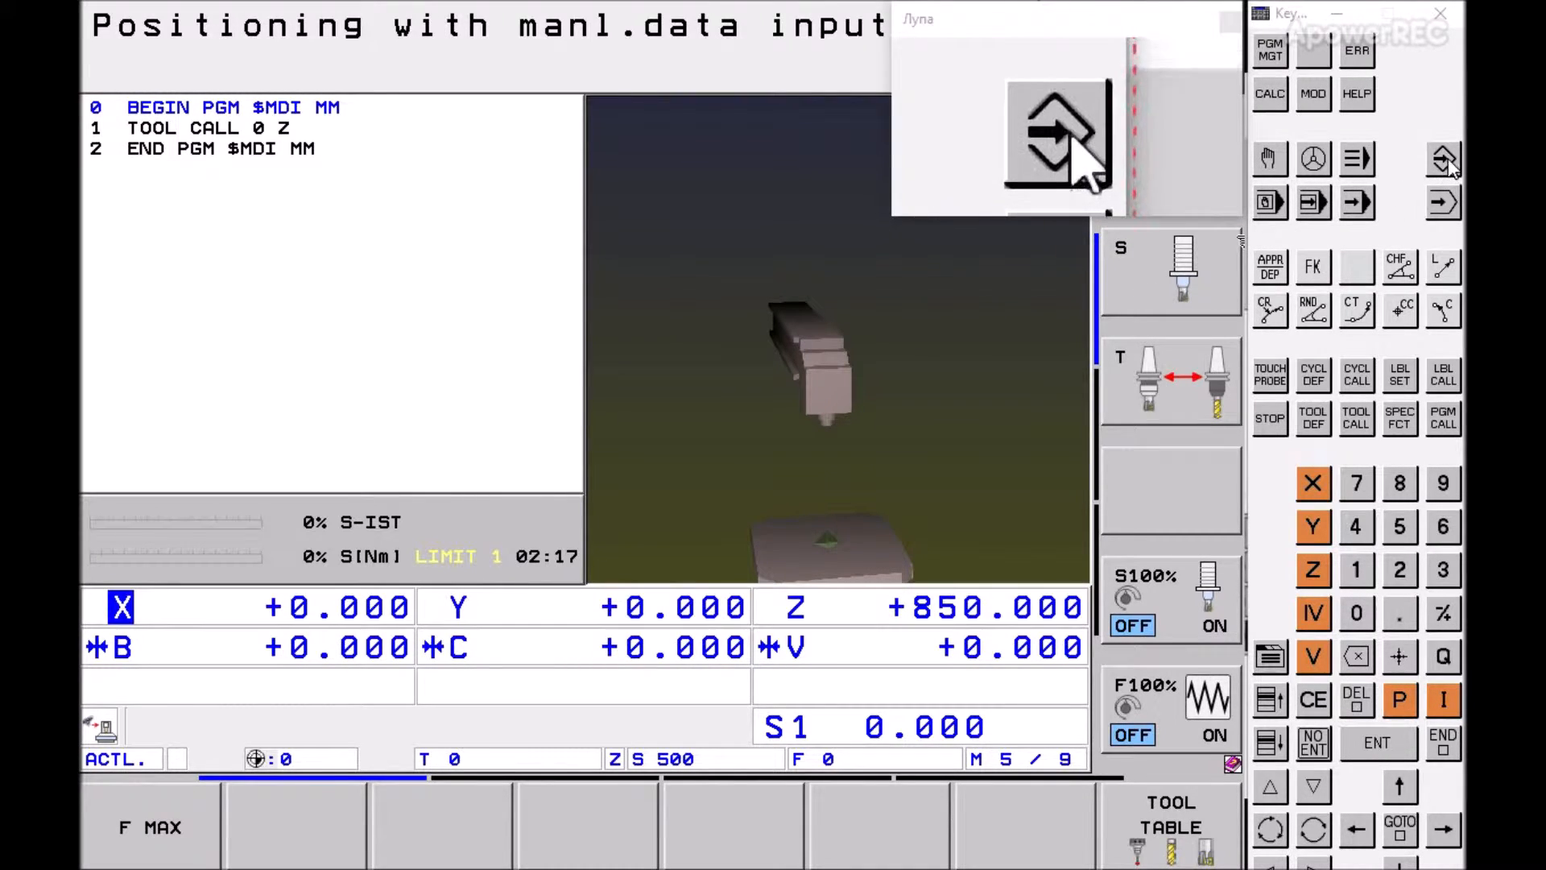
left_click(1314, 93)
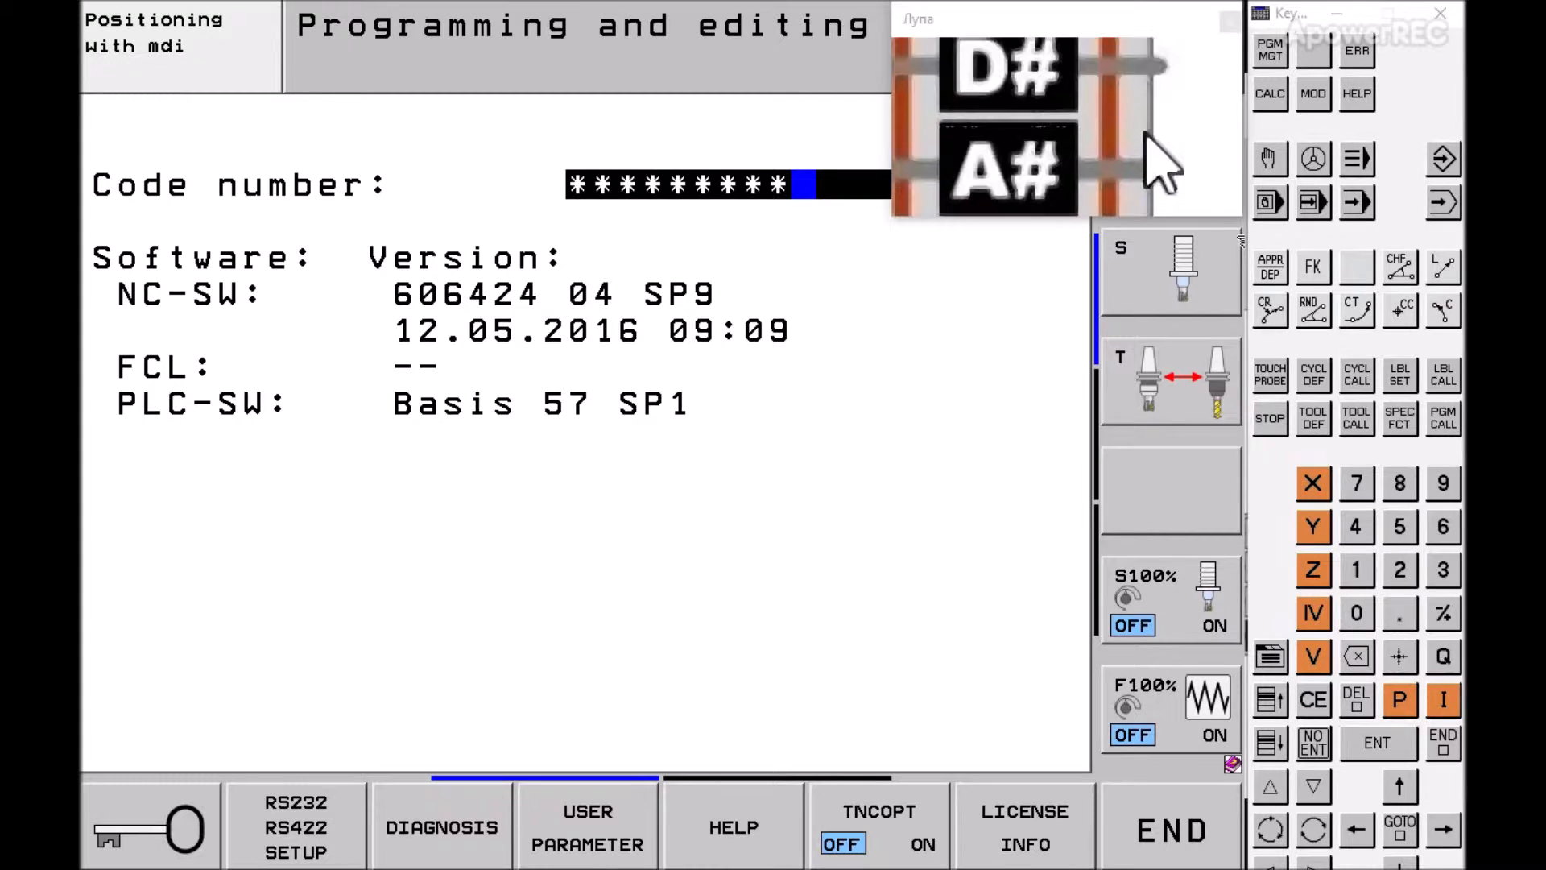
left_click(1377, 743)
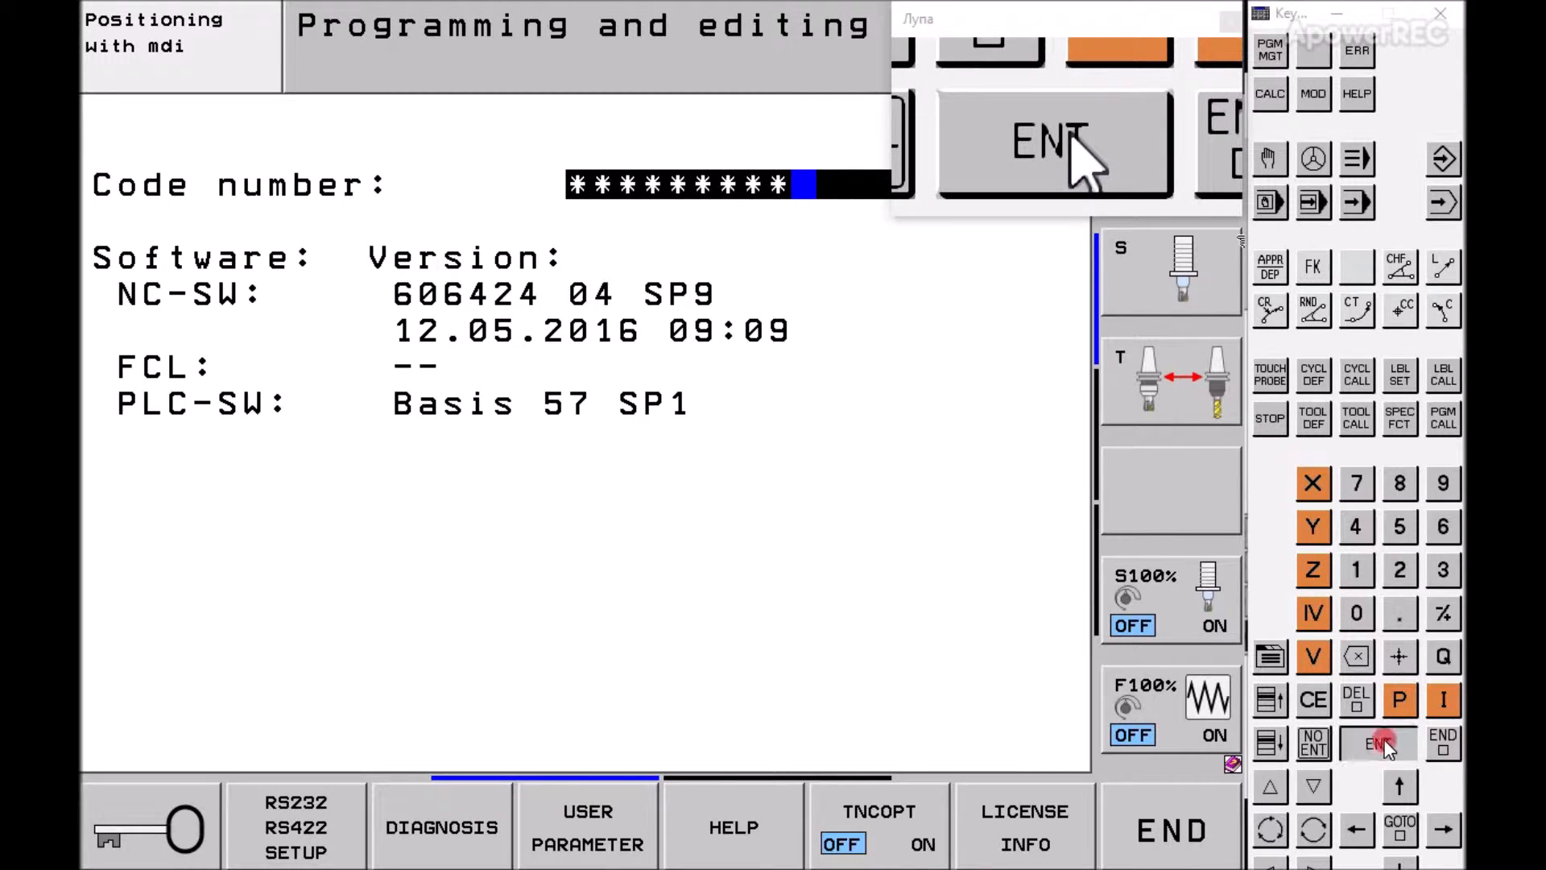
left_click(1377, 742)
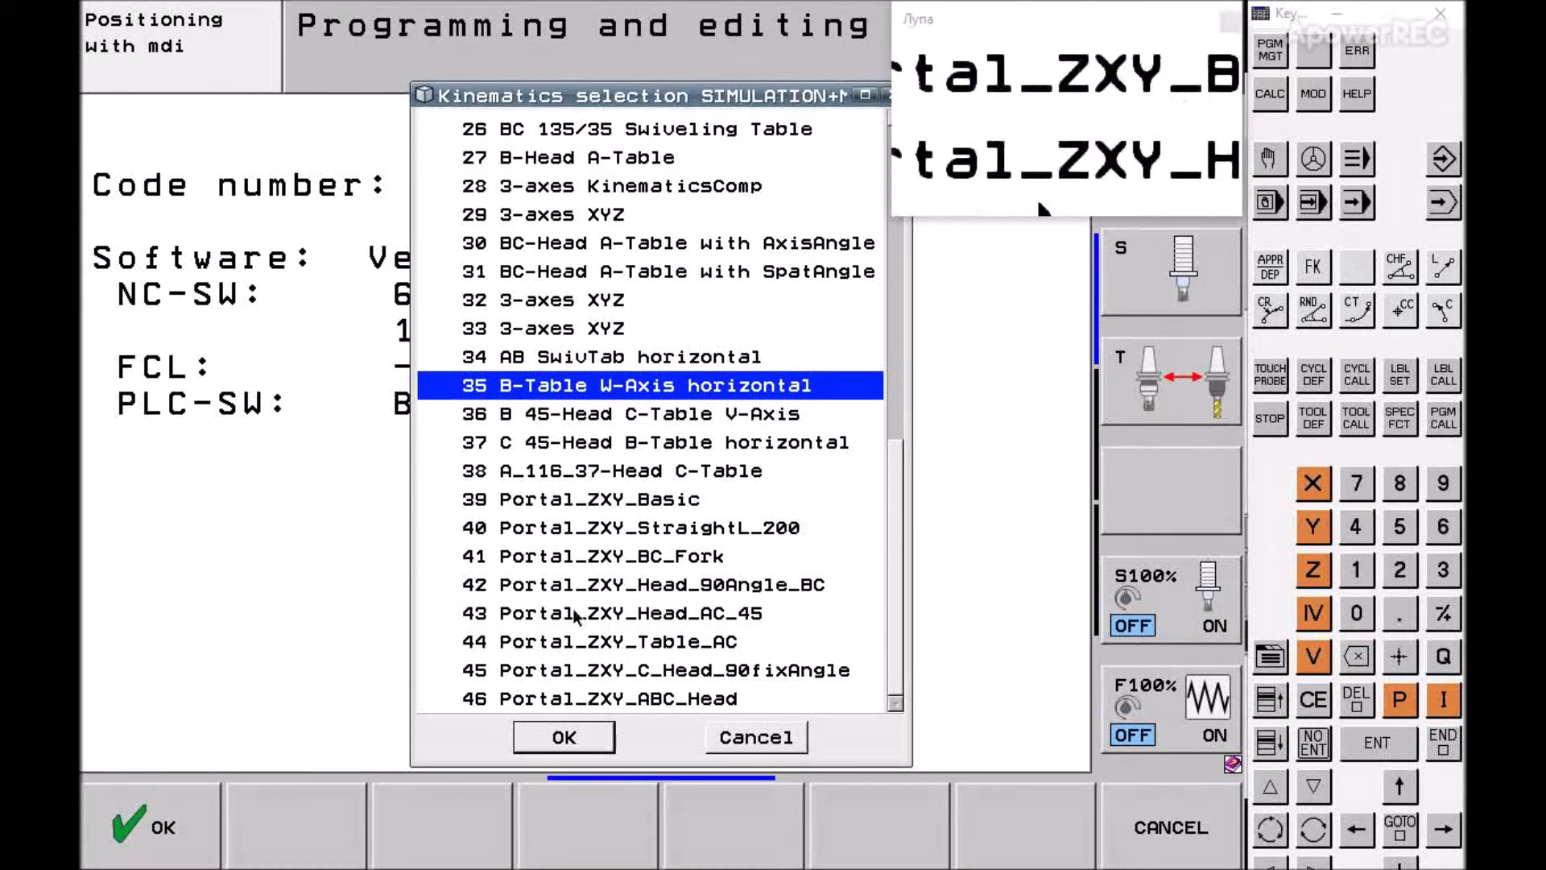
left_click(564, 736)
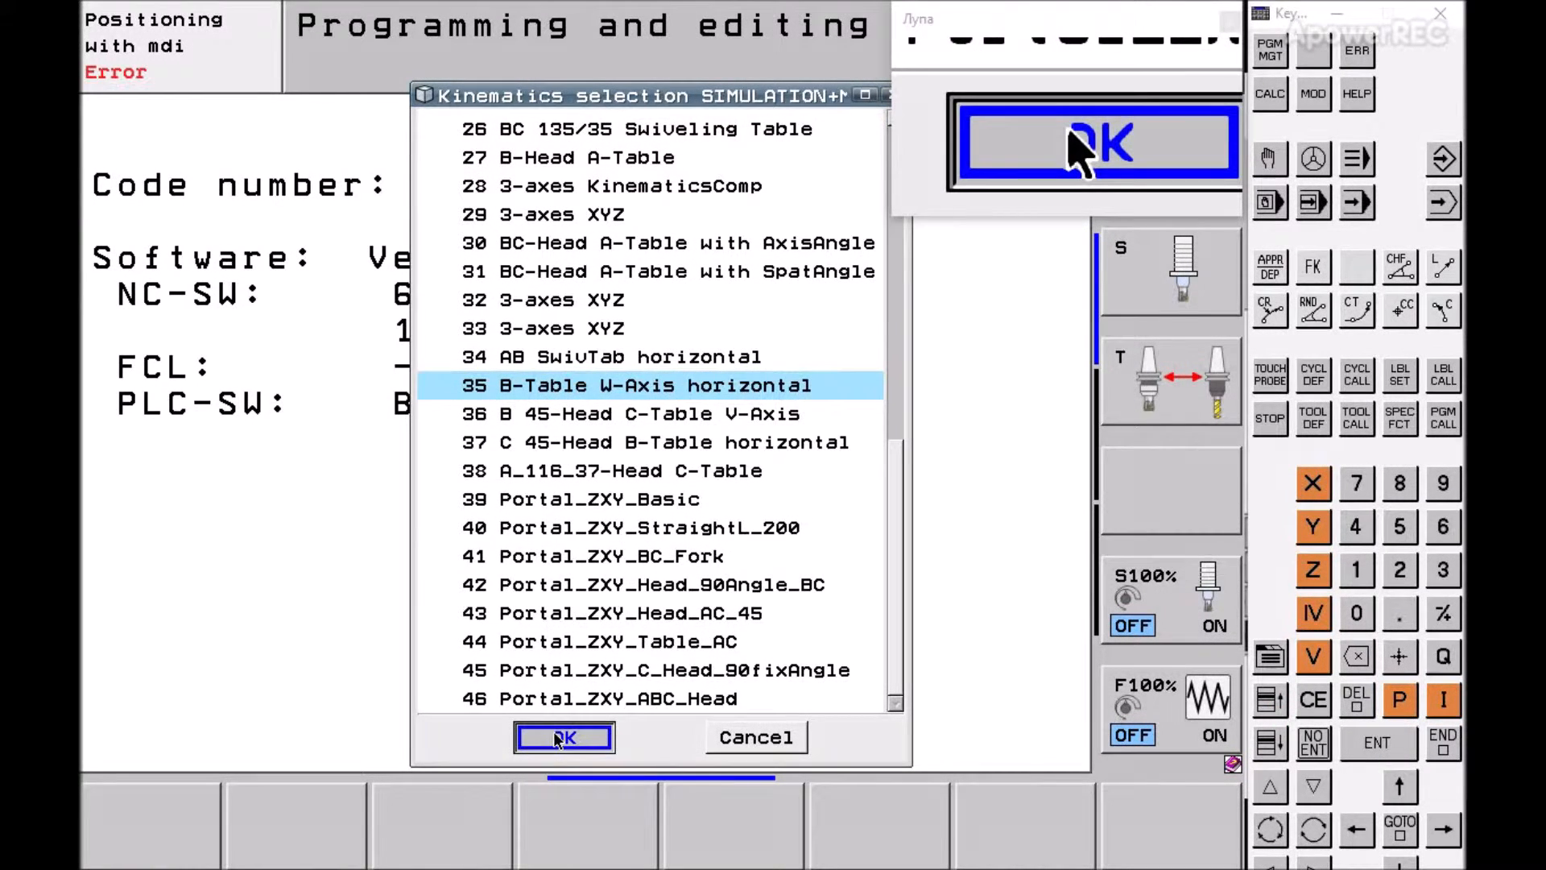
left_click(564, 736)
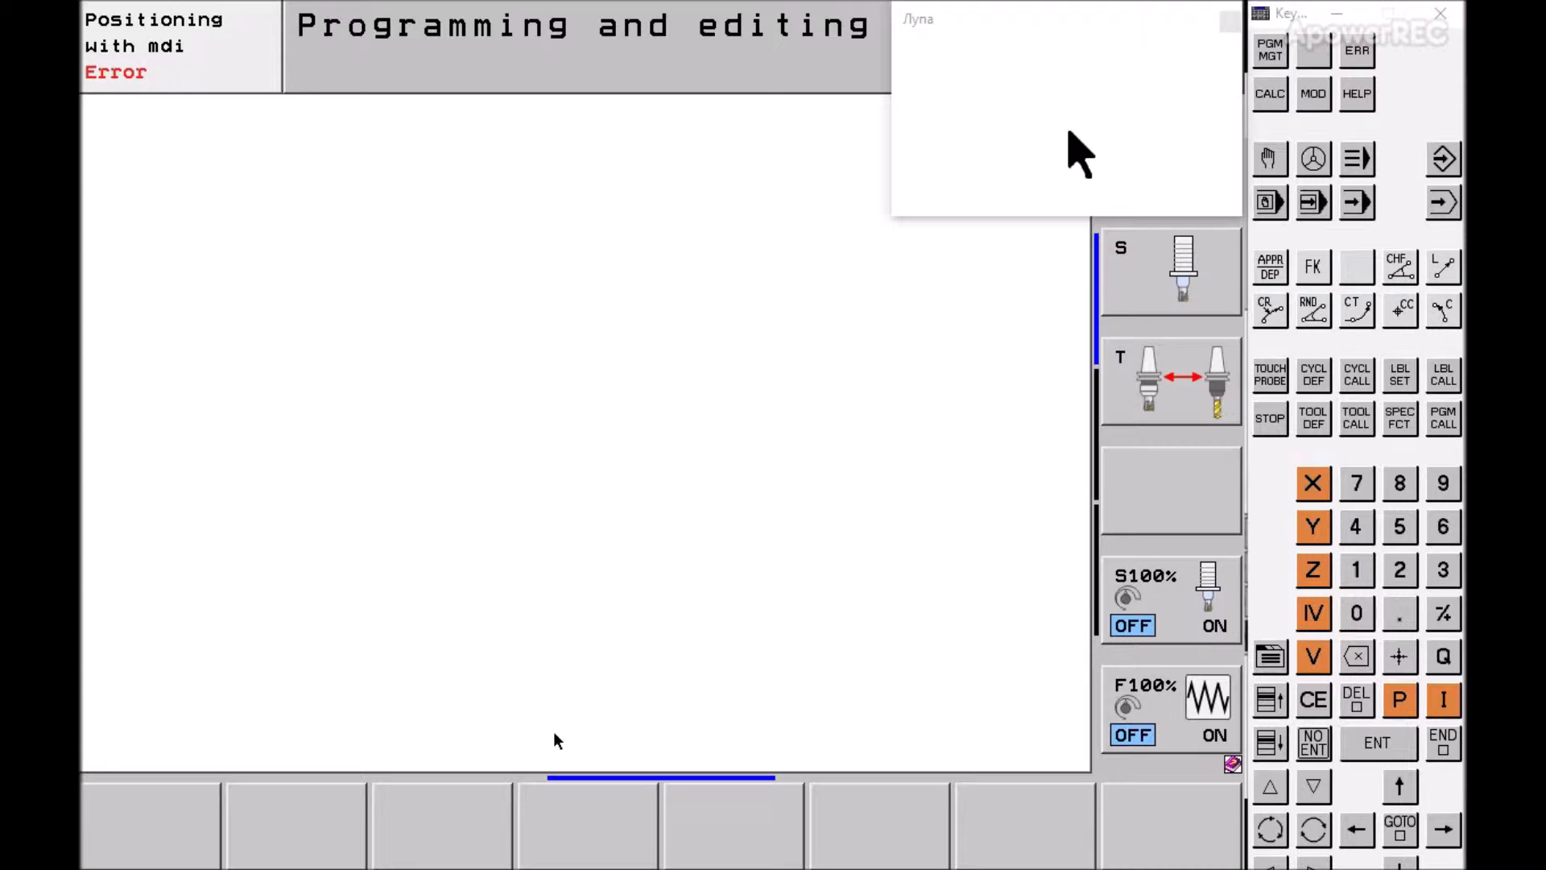